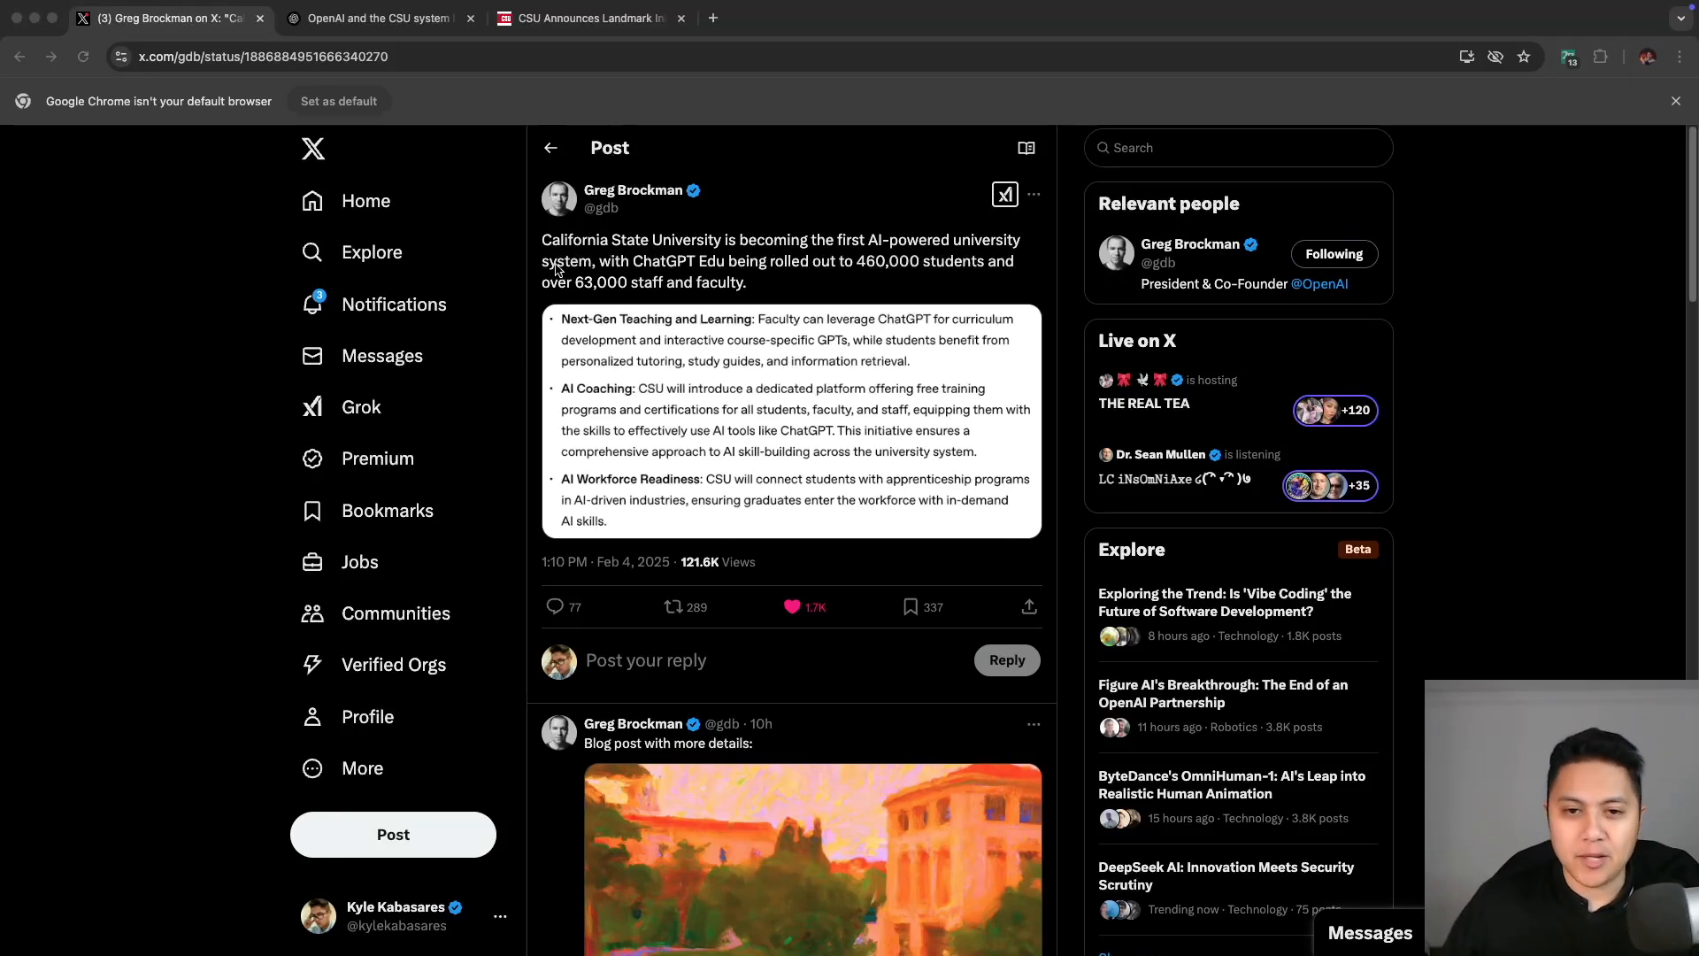
Highlight the X post's opening sentence about CSU, then bring up the CSU press release at its top.
{"action": "left_click_drag", "start_coordinate": [541, 240], "coordinate": [888, 240]}
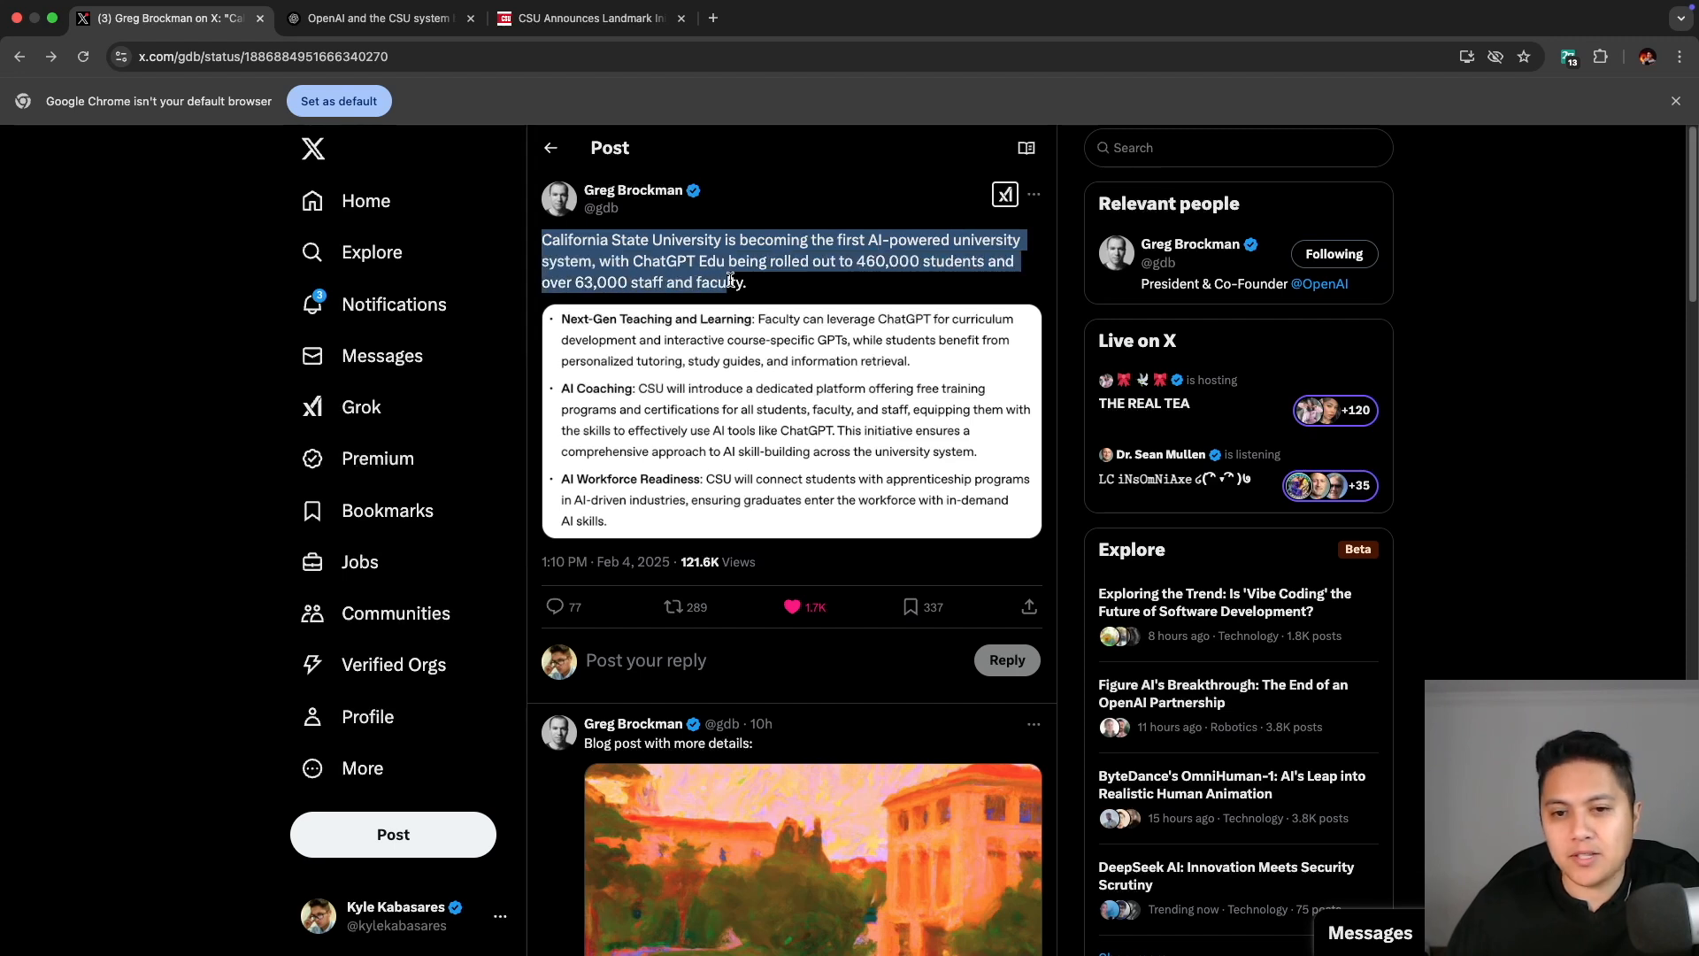
{"action": "mouse_move", "coordinate": [791, 376]}
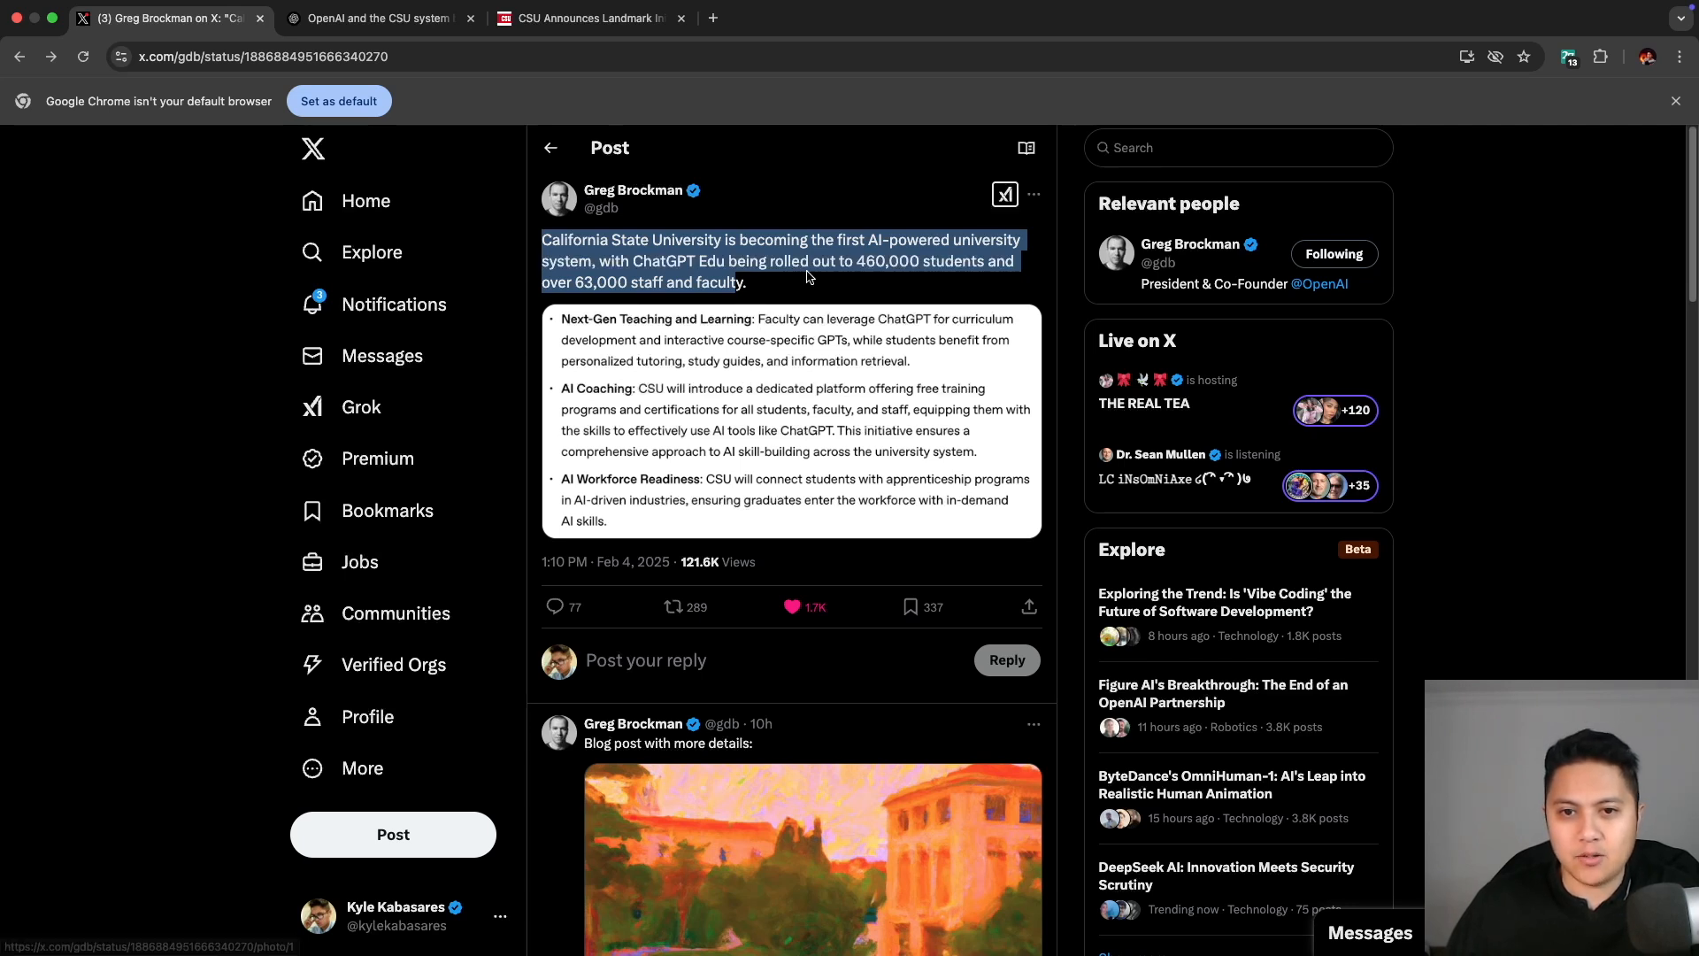
{"action": "left_click", "coordinate": [618, 249]}
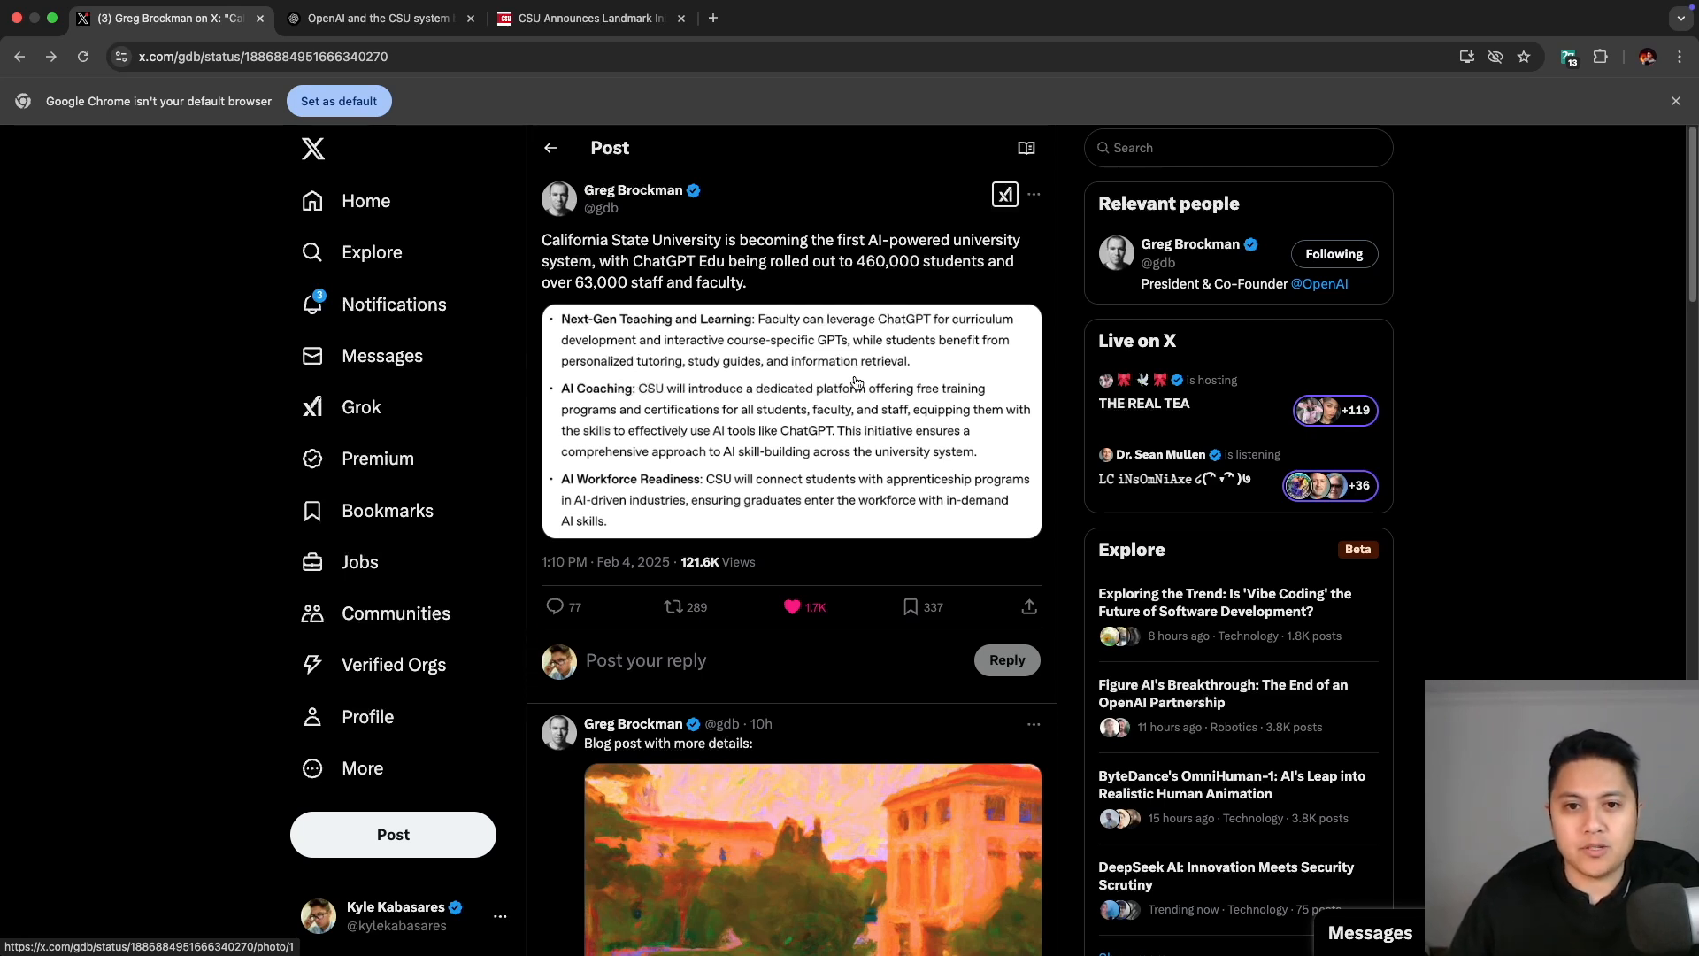
{"action": "left_click", "coordinate": [585, 19]}
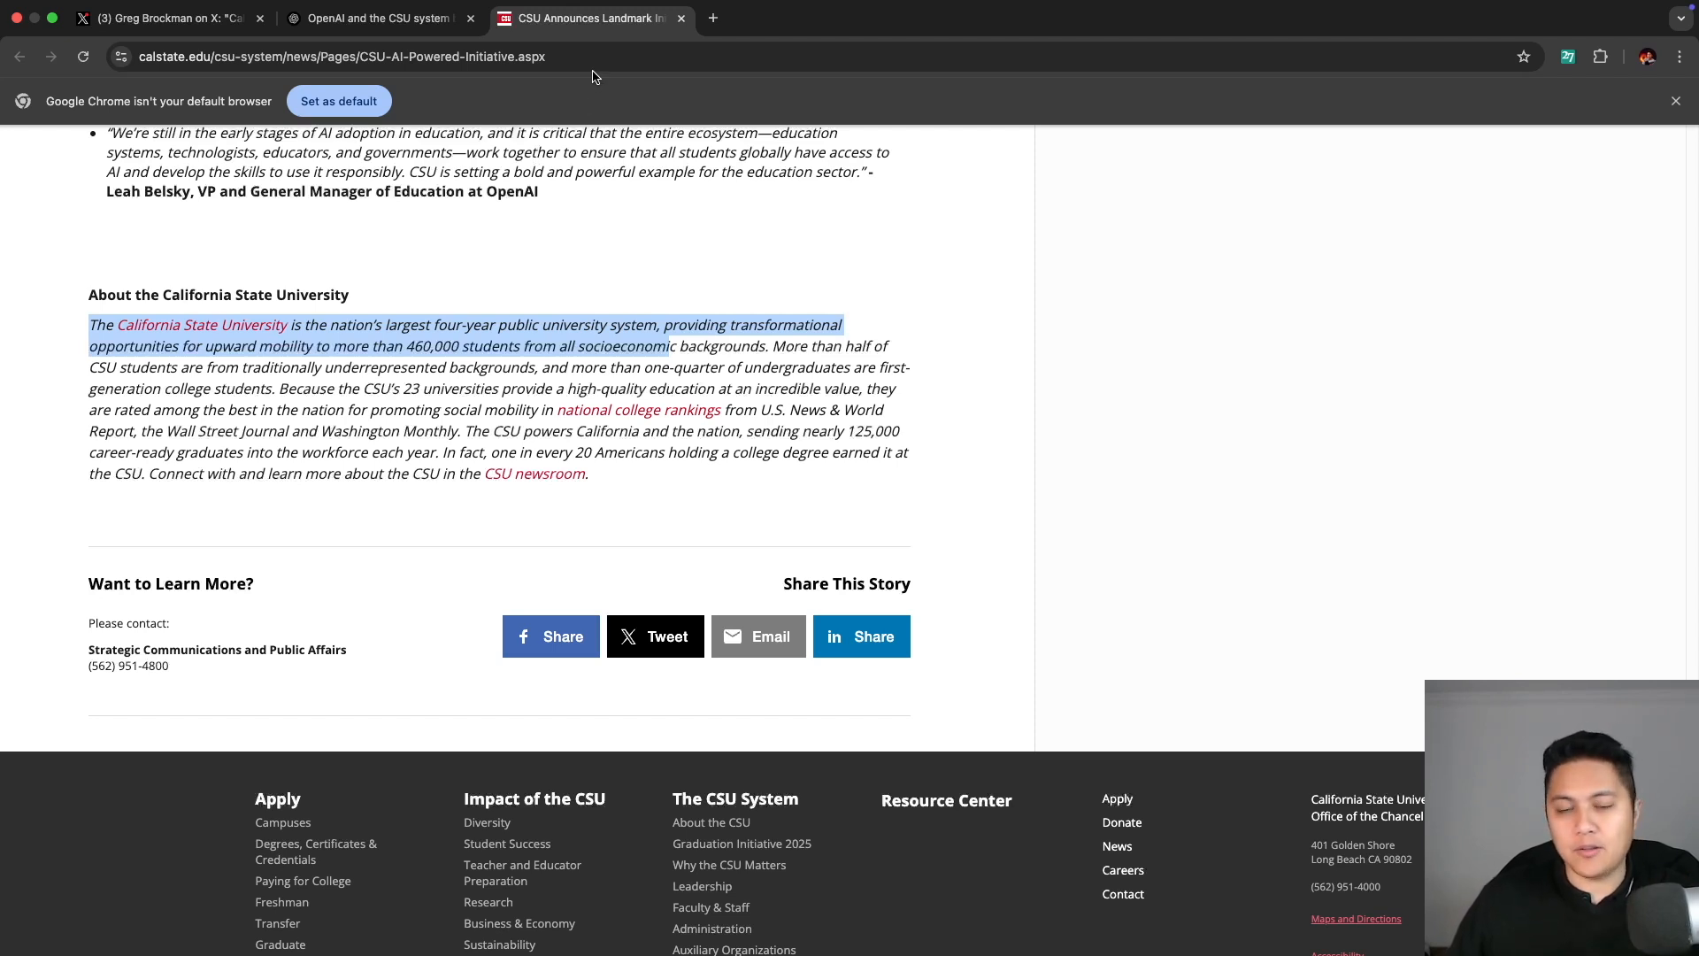
{"action": "mouse_move", "coordinate": [655, 189]}
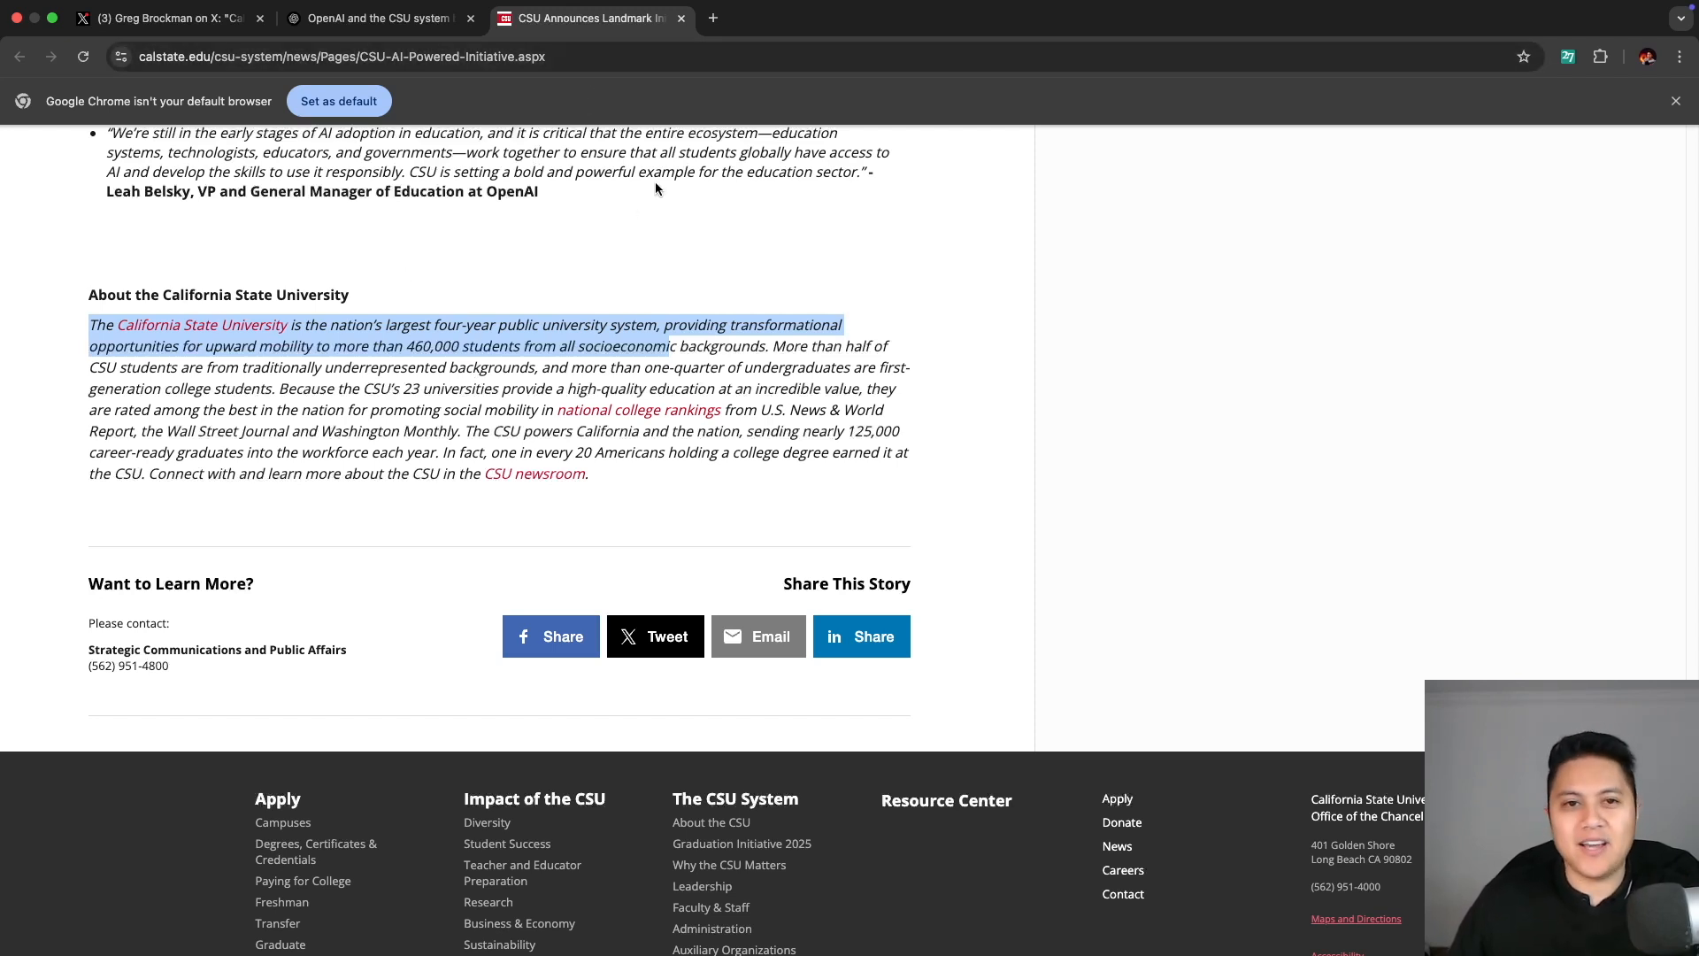
{"action": "scroll", "scroll_direction": "up", "scroll_amount": 3}
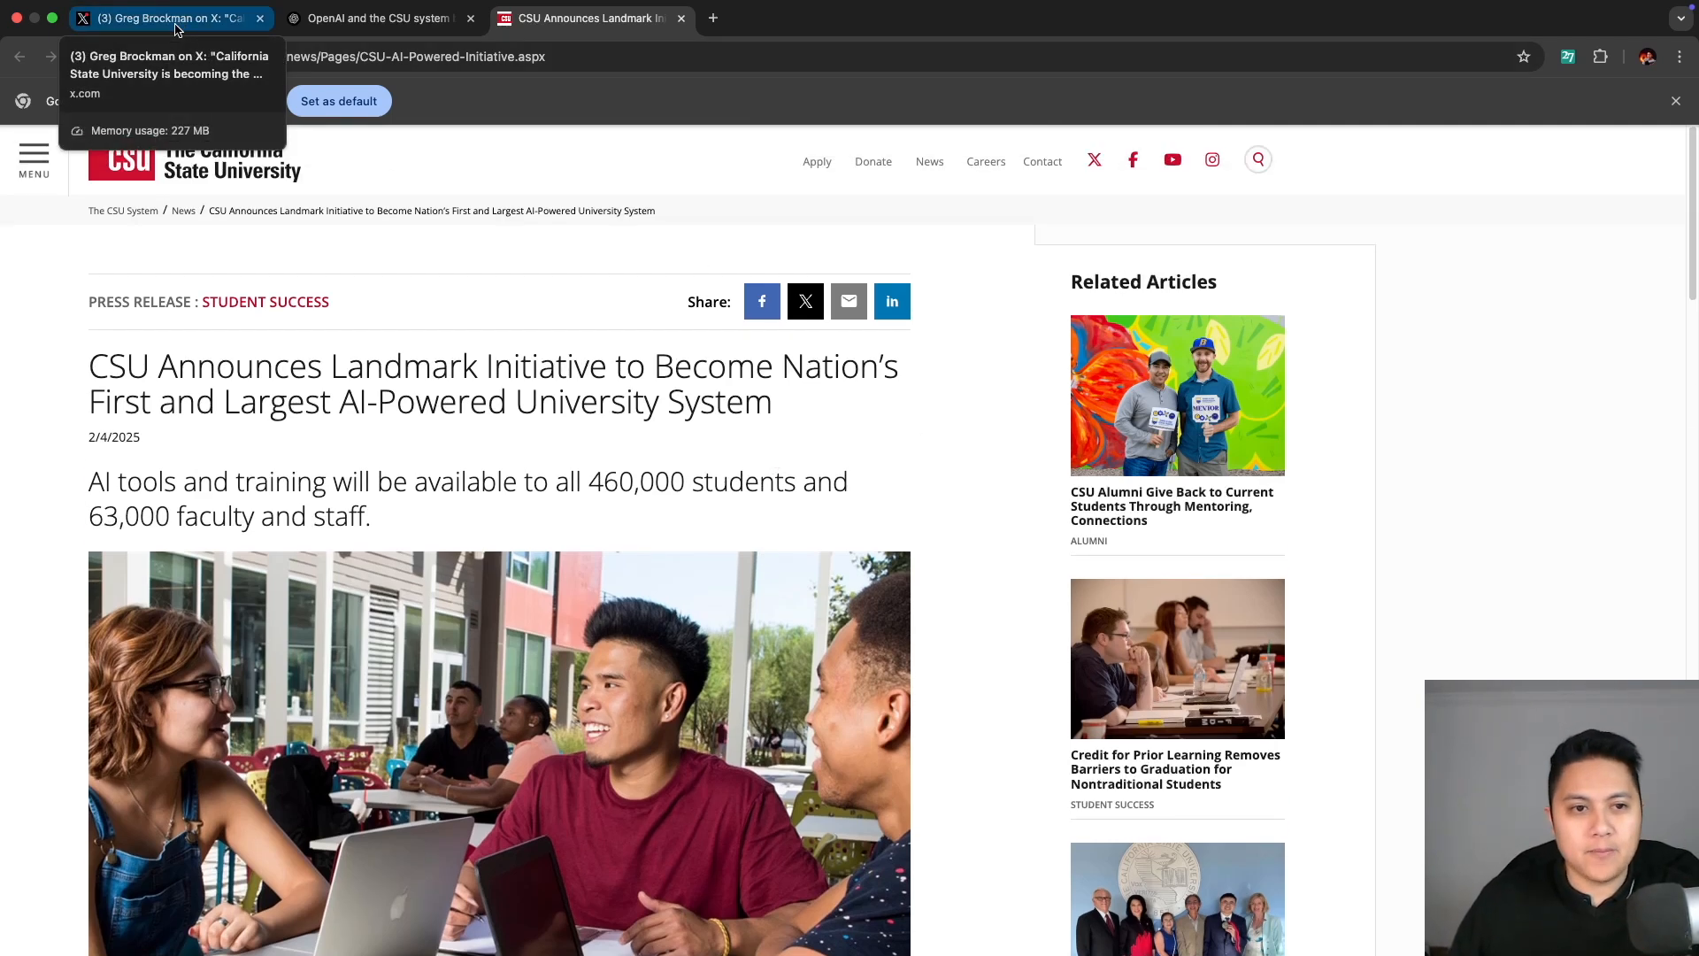
Return to Greg Brockman's CSU announcement post on X.
{"action": "left_click", "coordinate": [163, 18]}
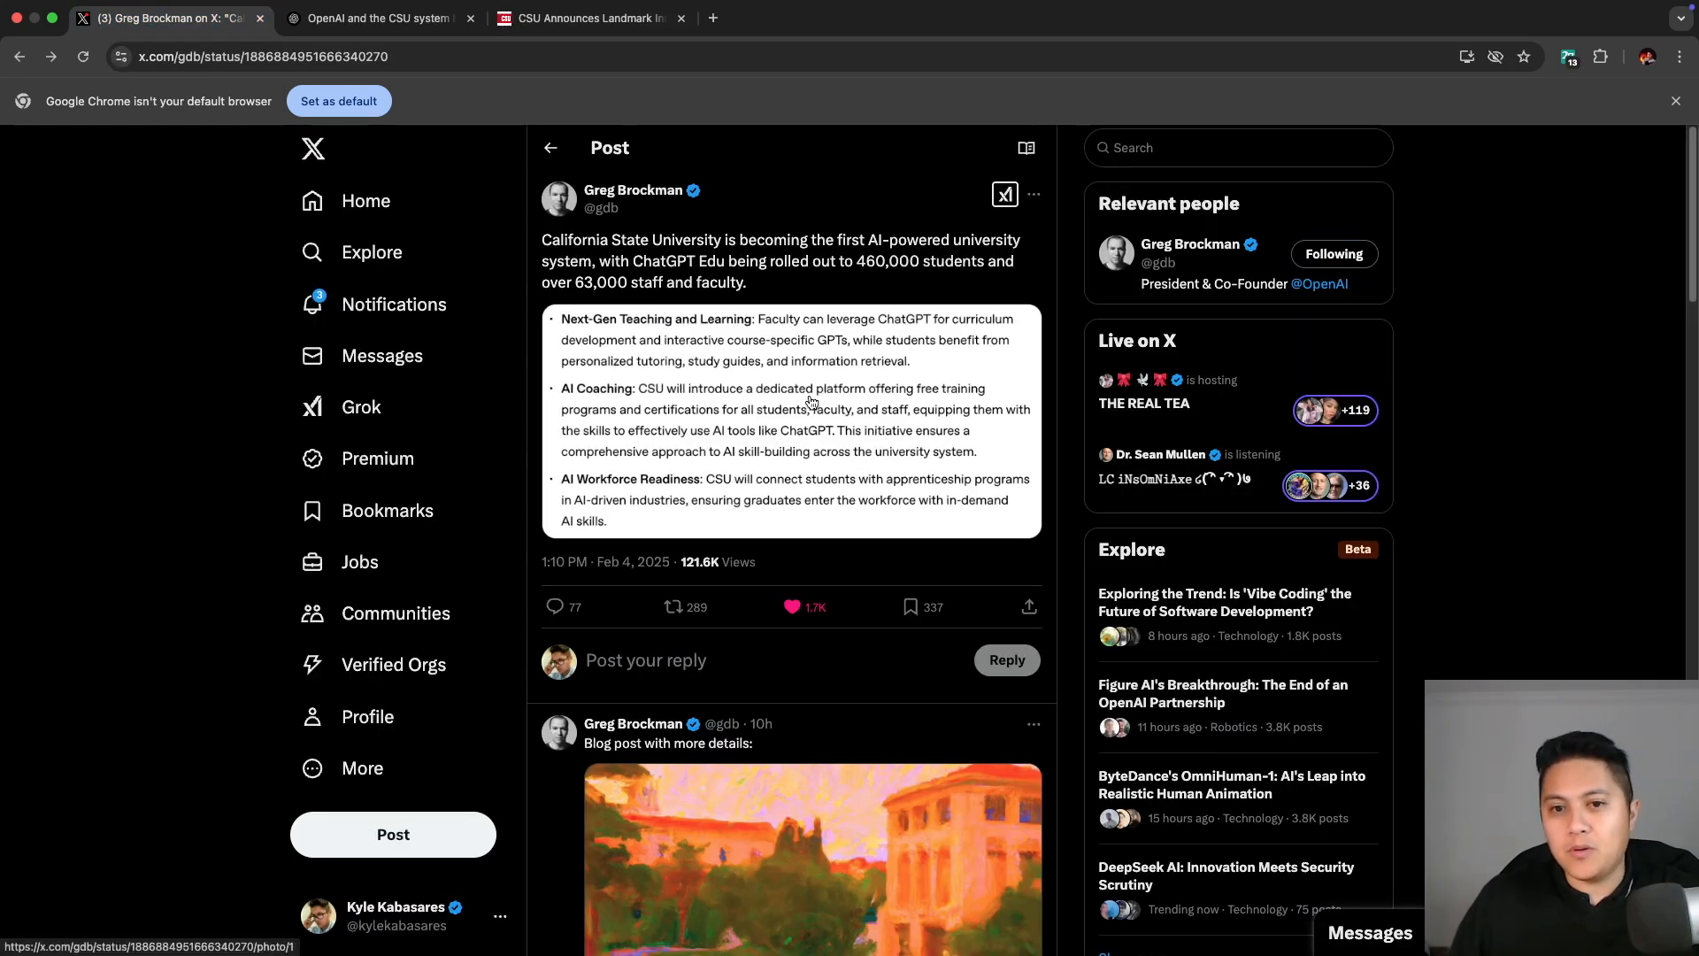
{"action": "mouse_move", "coordinate": [781, 443]}
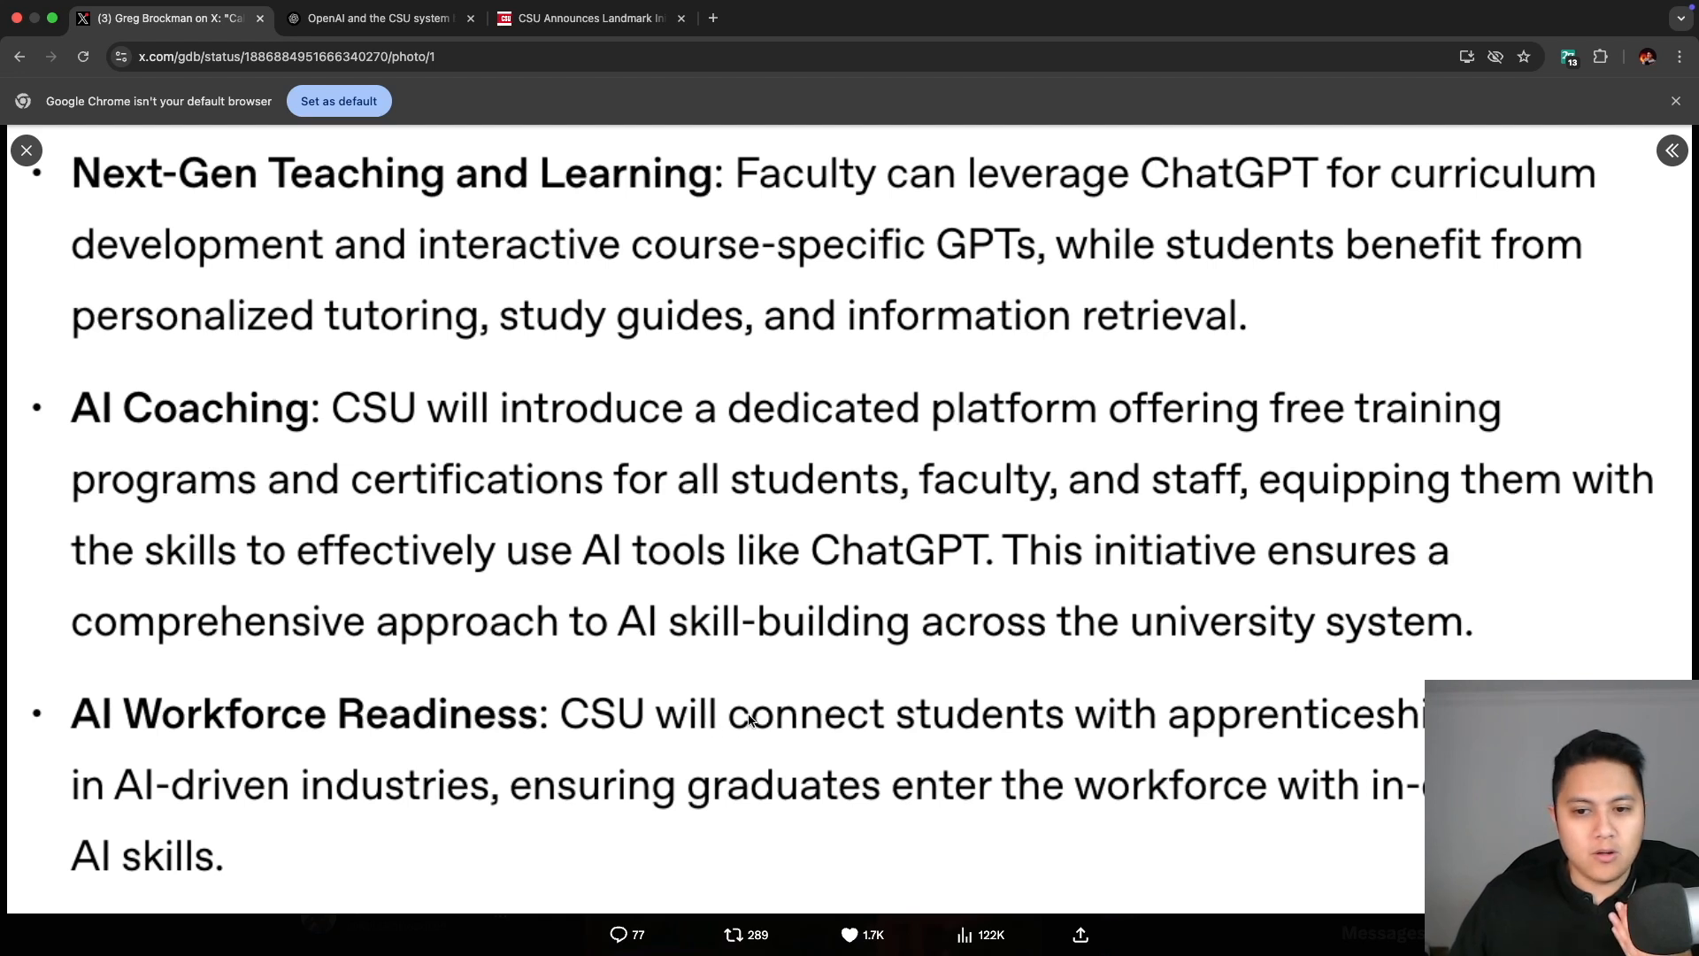
{"action": "mouse_move", "coordinate": [757, 817]}
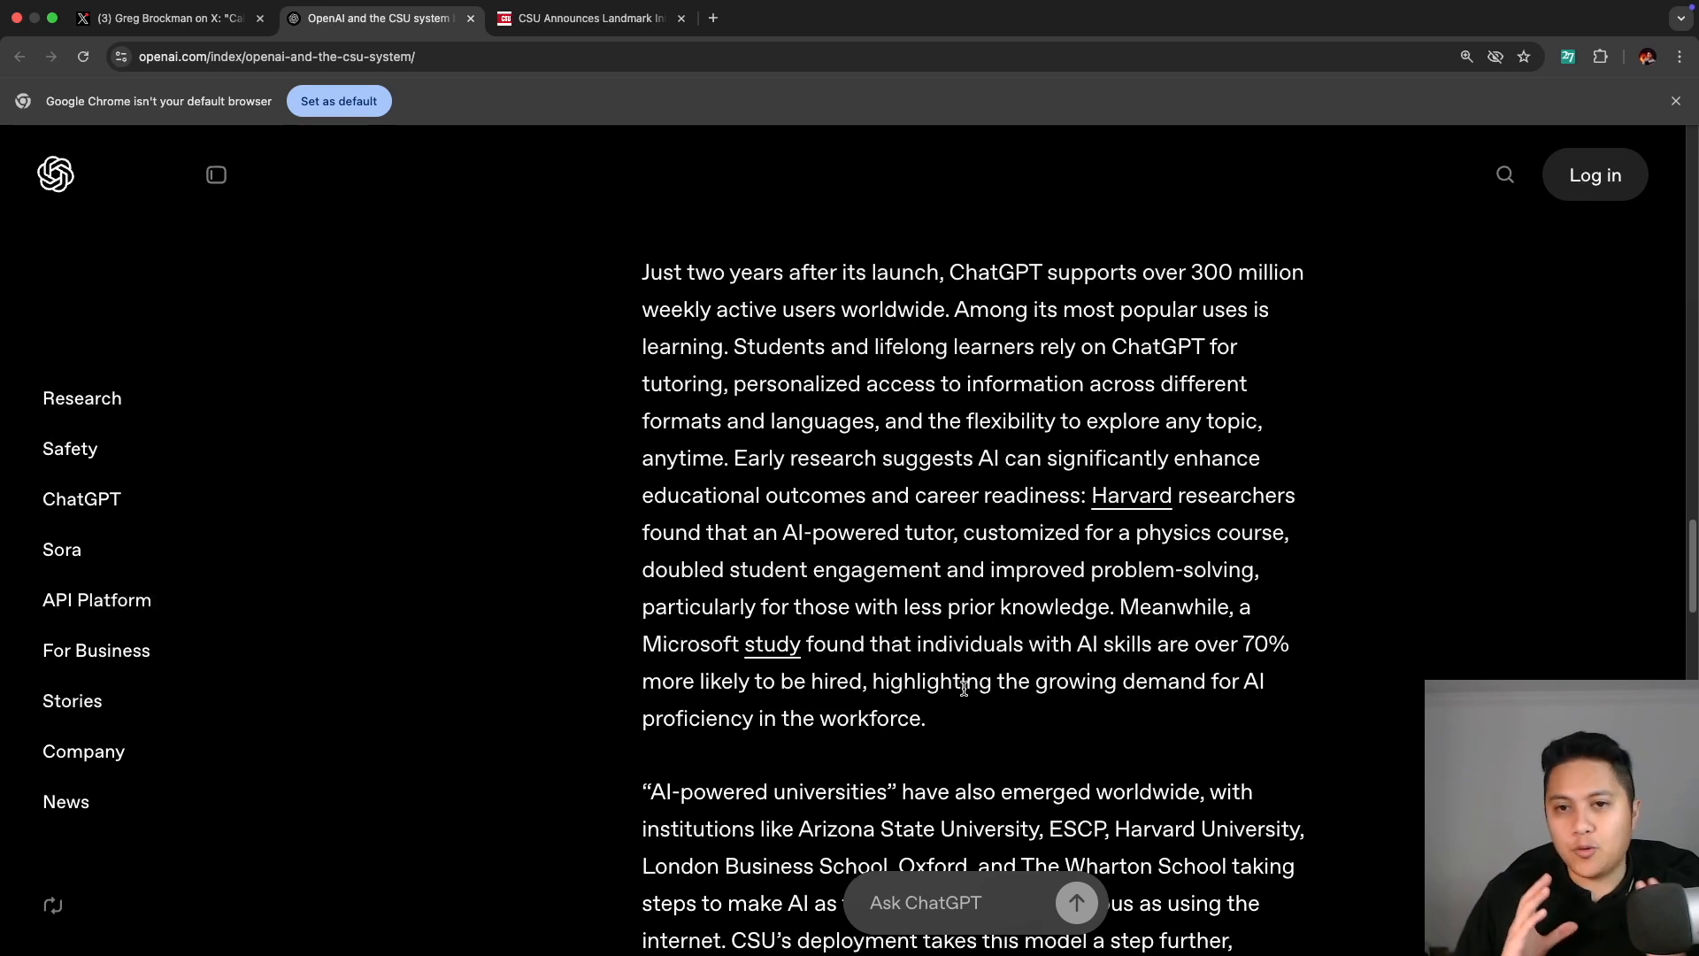
Scroll OpenAI's CSU article to its opening paragraph about ChatGPT Edu.
{"action": "scroll", "scroll_direction": "down", "scroll_amount": 3}
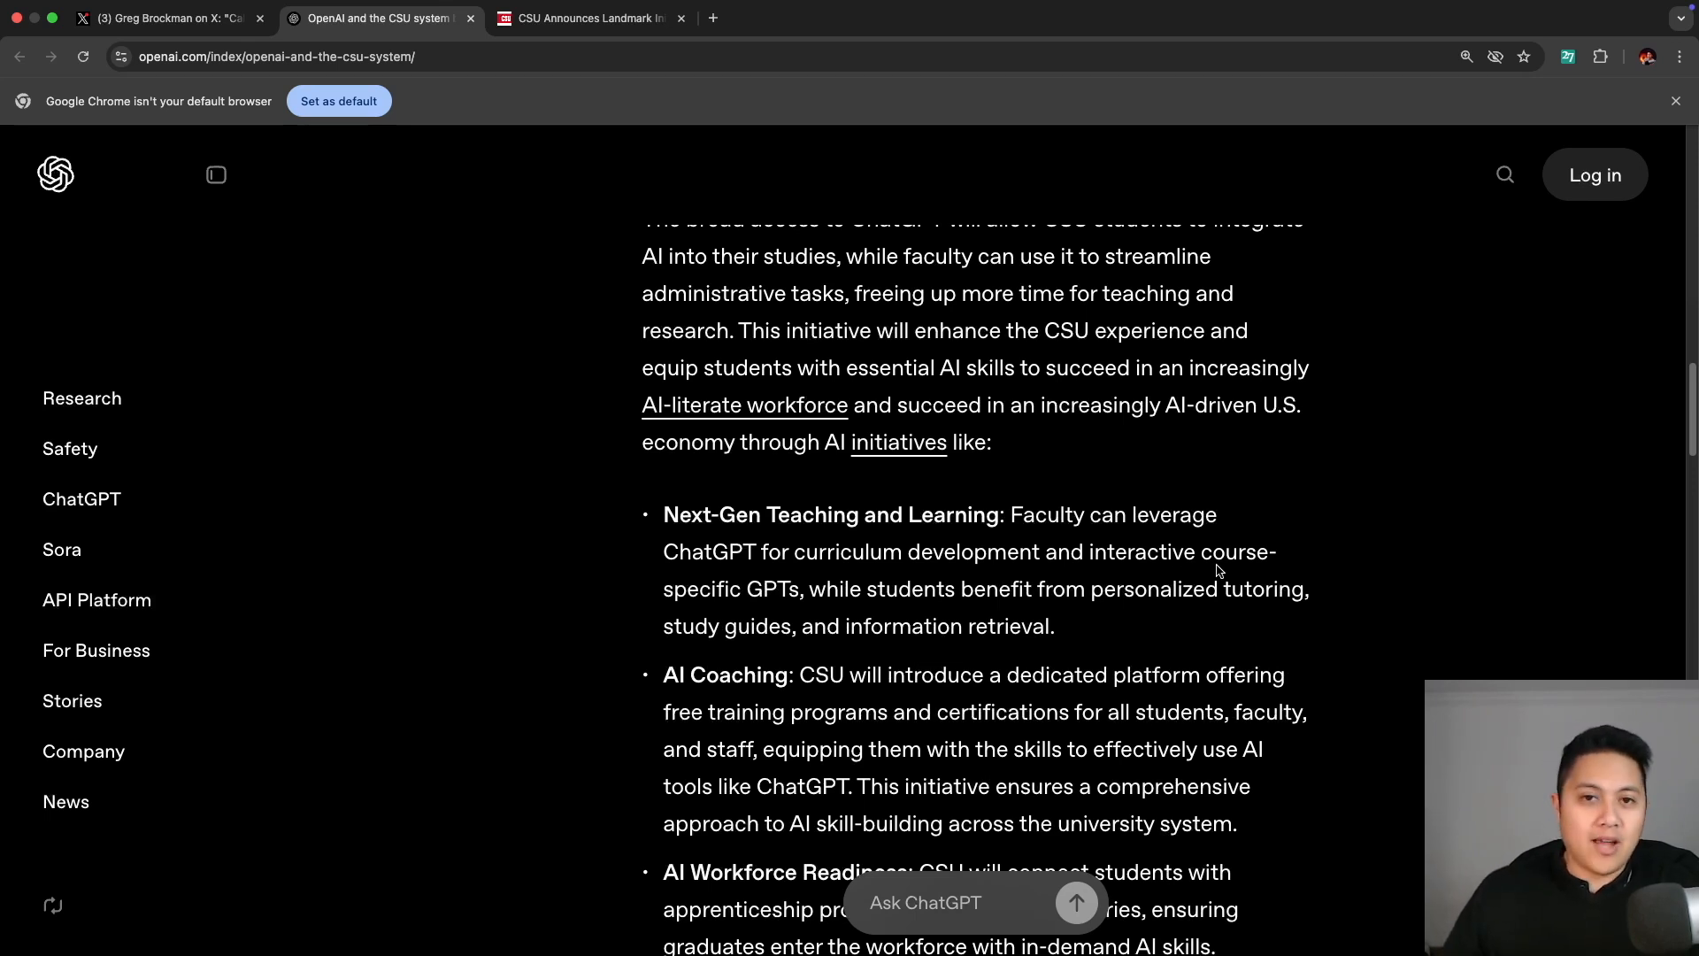
{"action": "scroll", "scroll_direction": "up", "scroll_amount": 3}
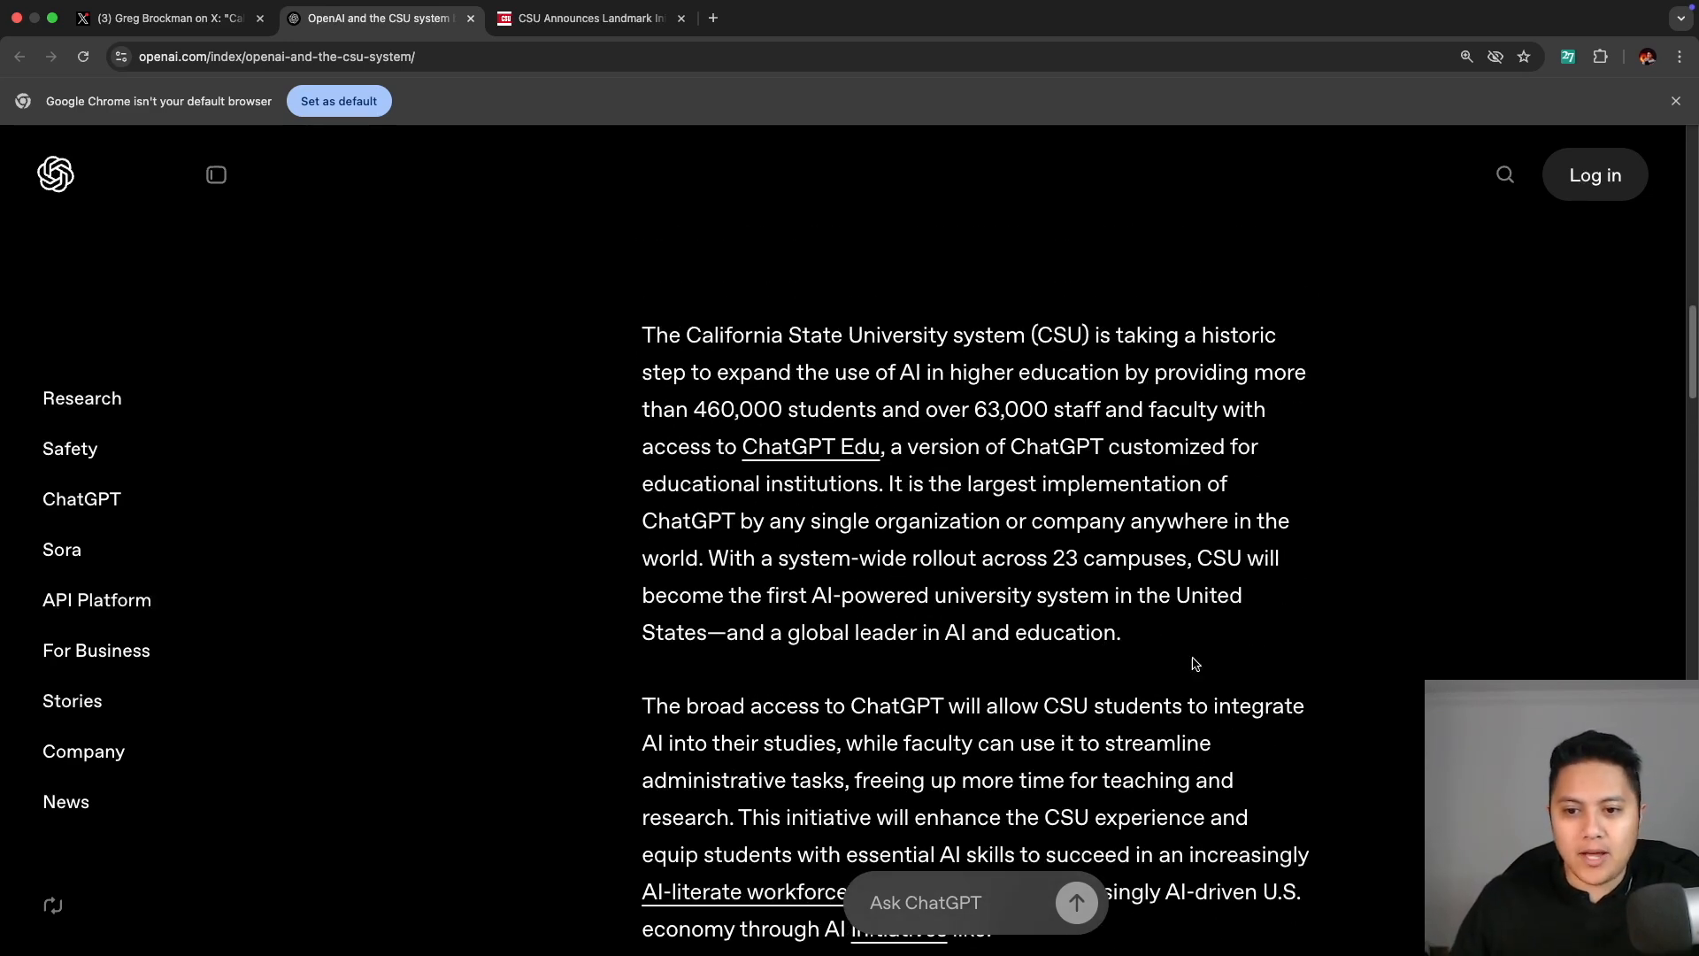
{"action": "mouse_move", "coordinate": [1090, 510]}
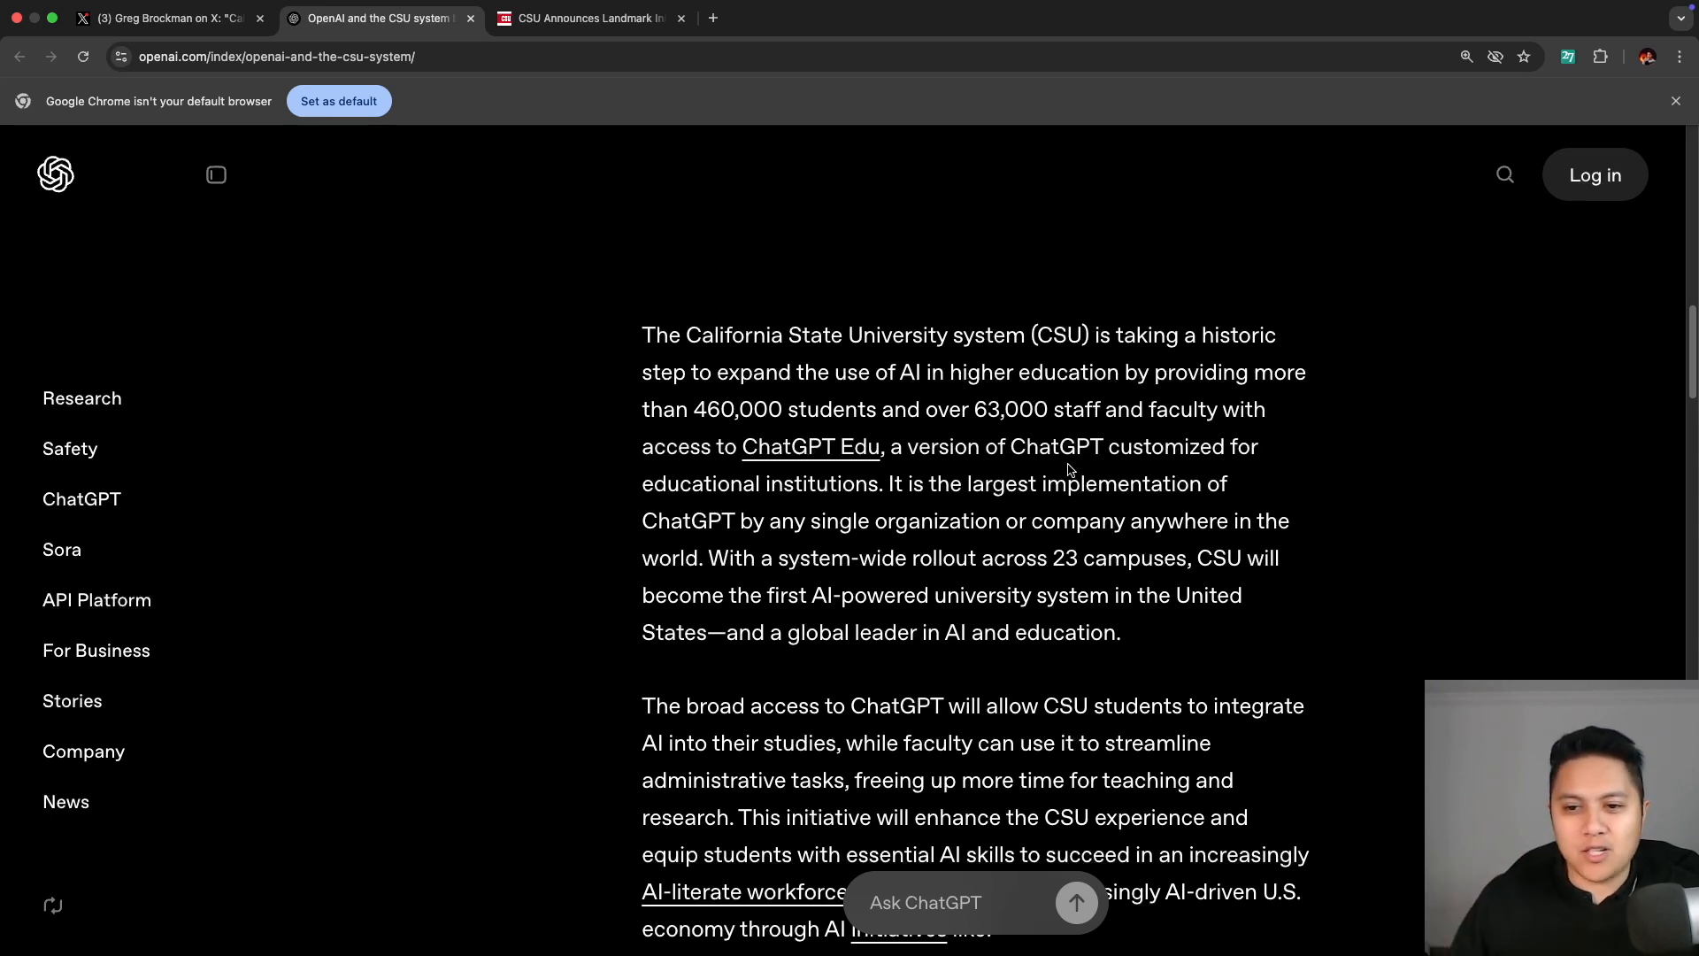
Read down past the three CSU initiatives to Chancellor García's quote and the ChatGPT usage section.
{"action": "scroll", "scroll_direction": "down", "scroll_amount": 3}
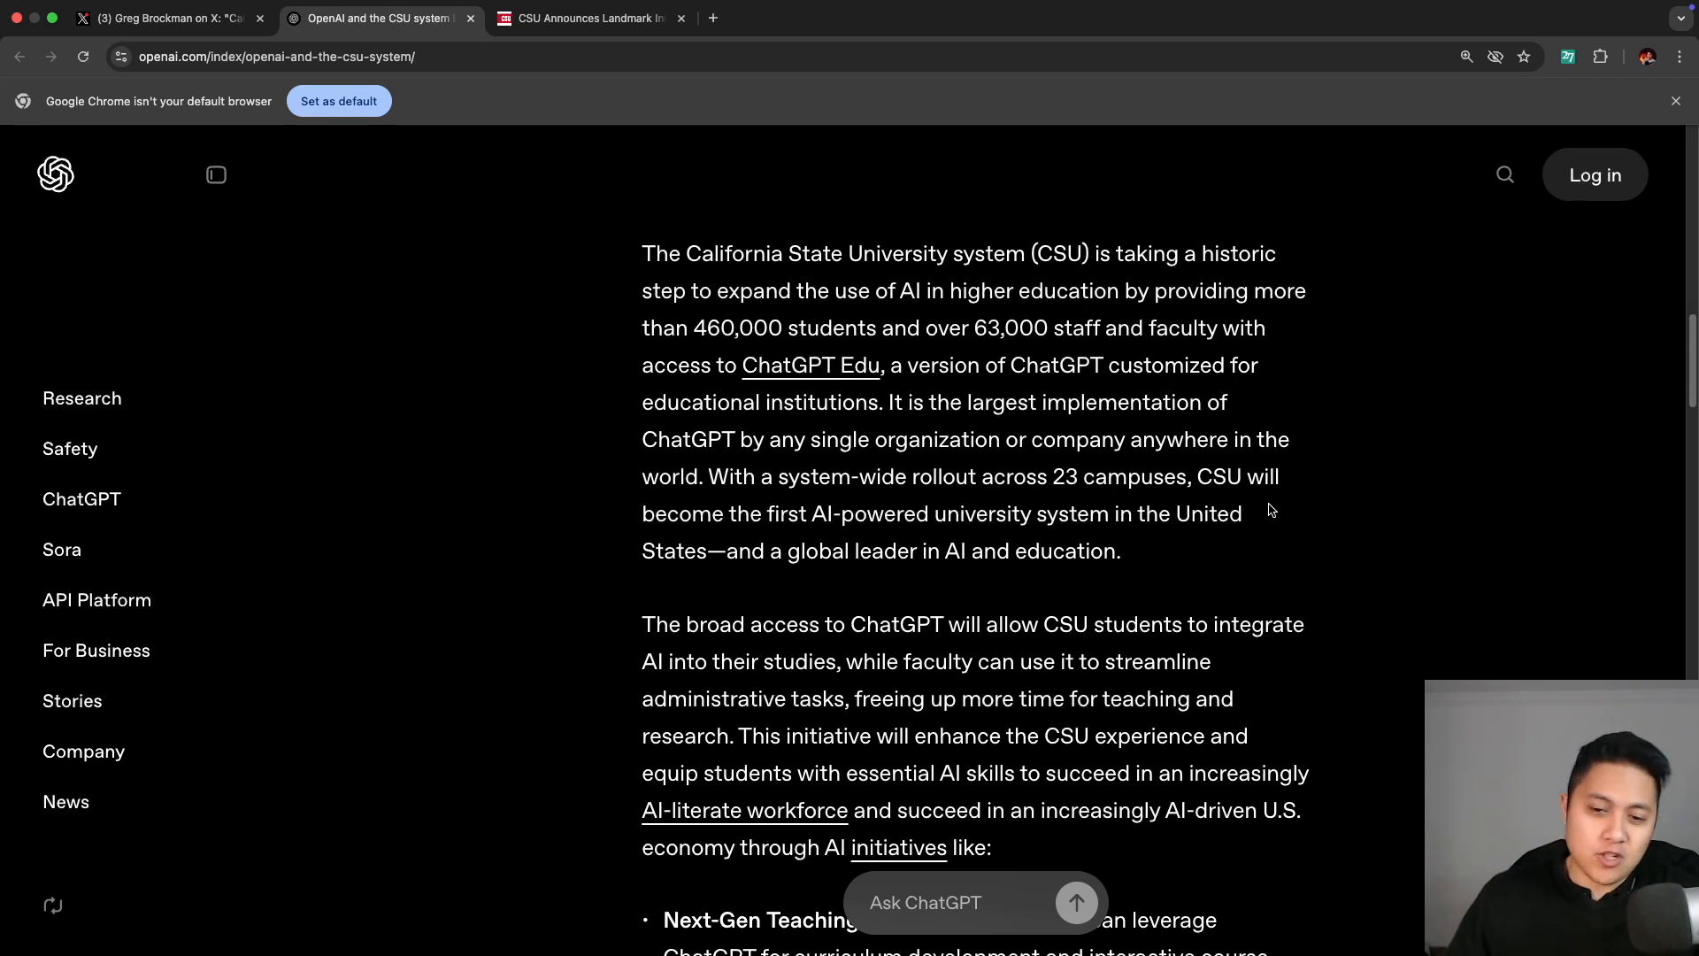
{"action": "scroll", "scroll_direction": "down", "scroll_amount": 3}
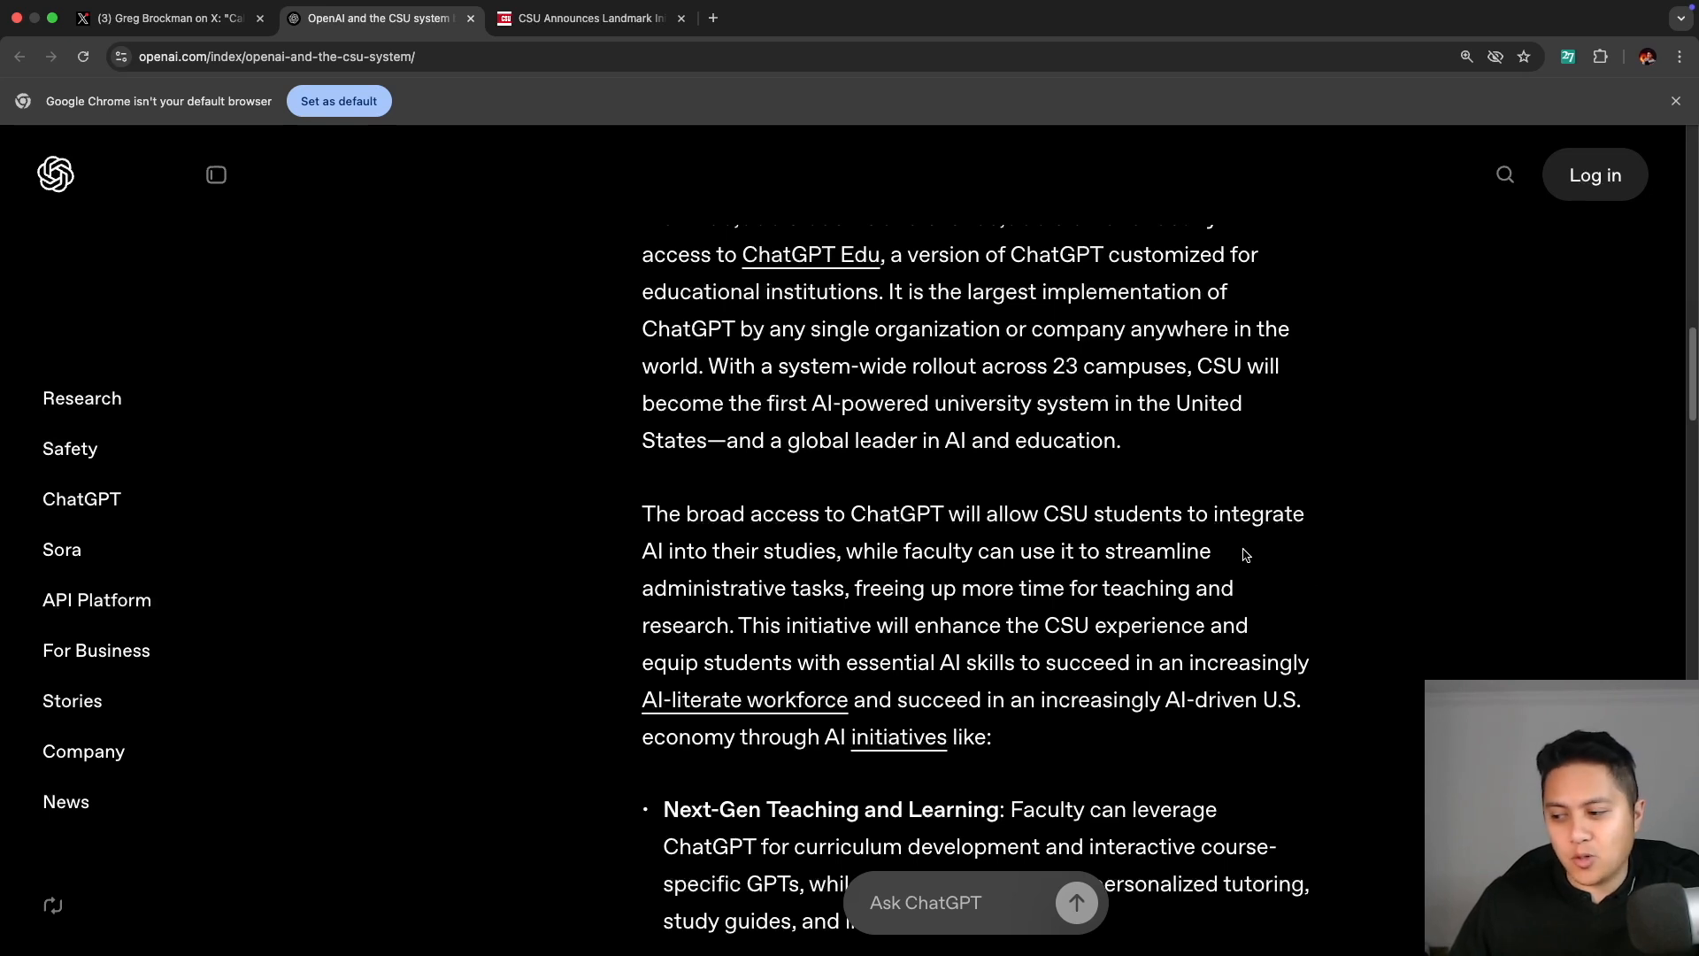
{"action": "scroll", "scroll_direction": "down", "scroll_amount": 3}
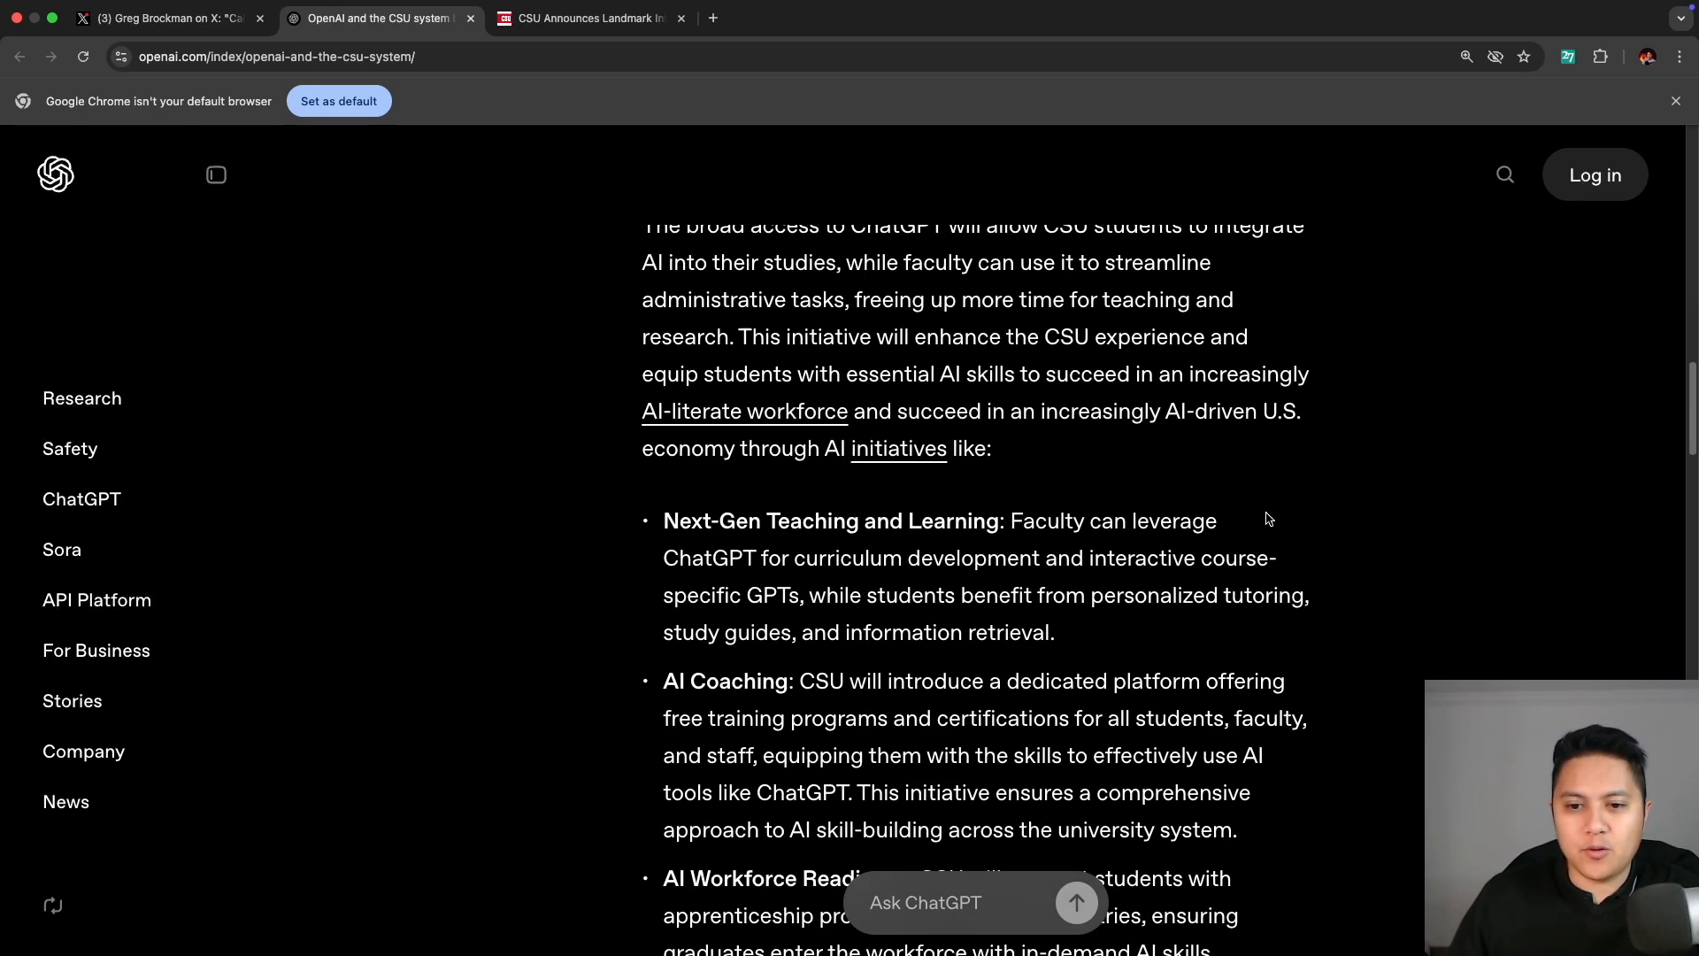
{"action": "scroll", "scroll_direction": "down", "scroll_amount": 3}
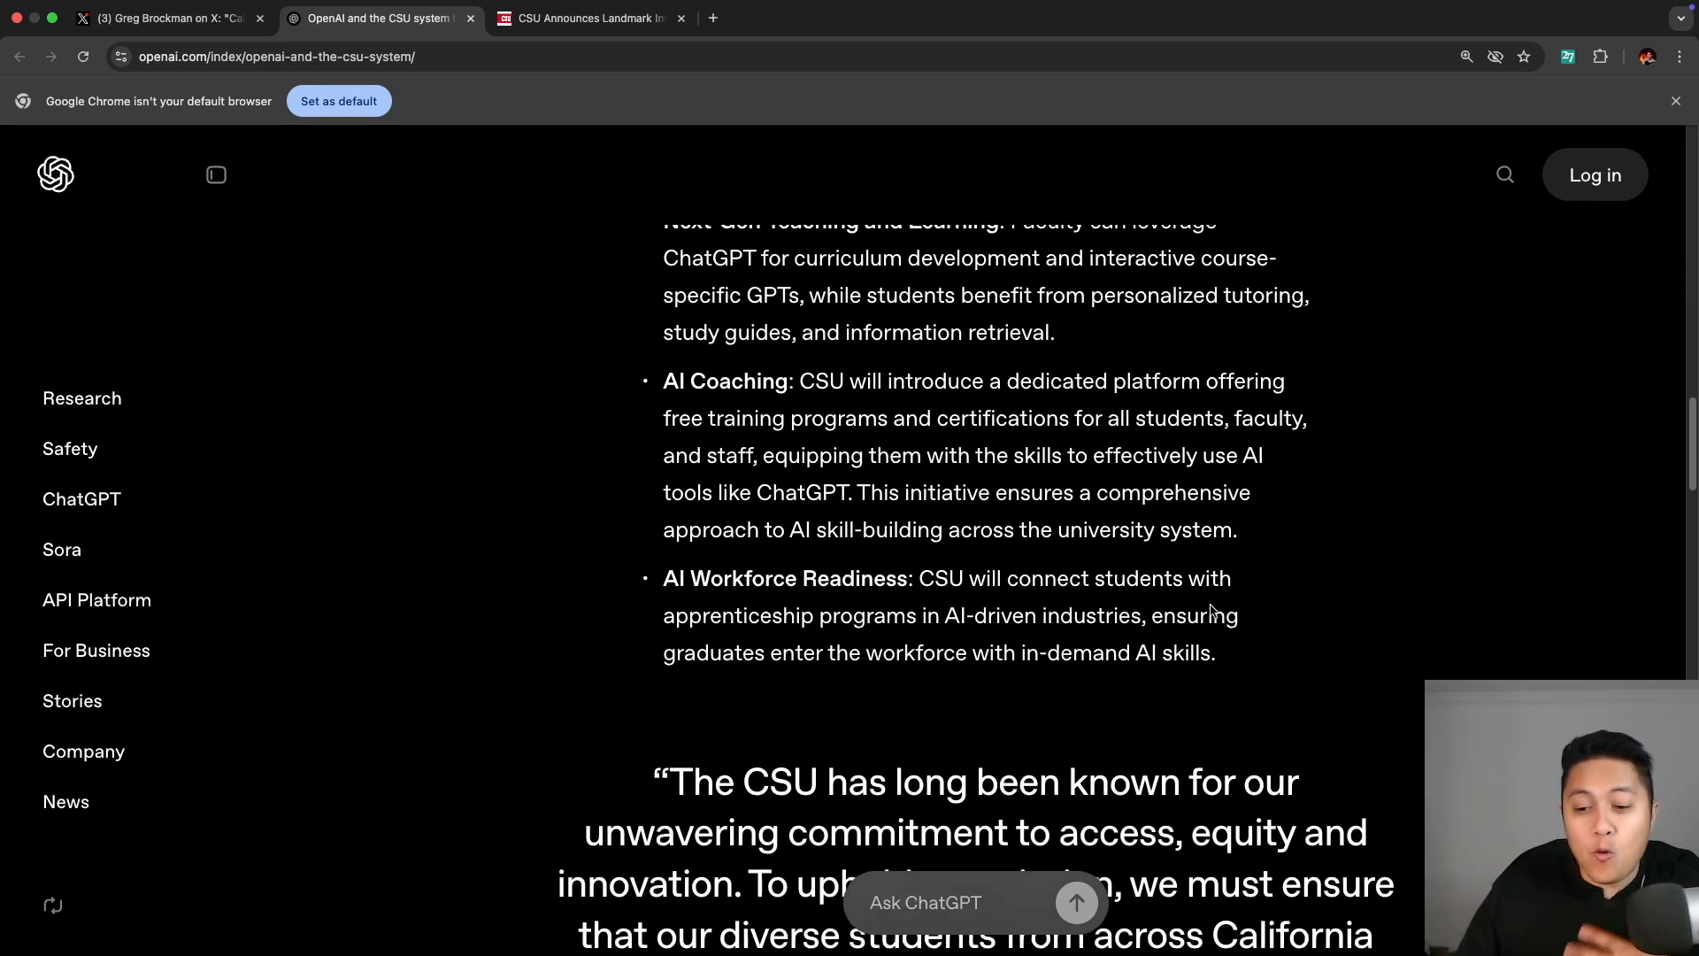
{"action": "scroll", "scroll_direction": "down", "scroll_amount": 3}
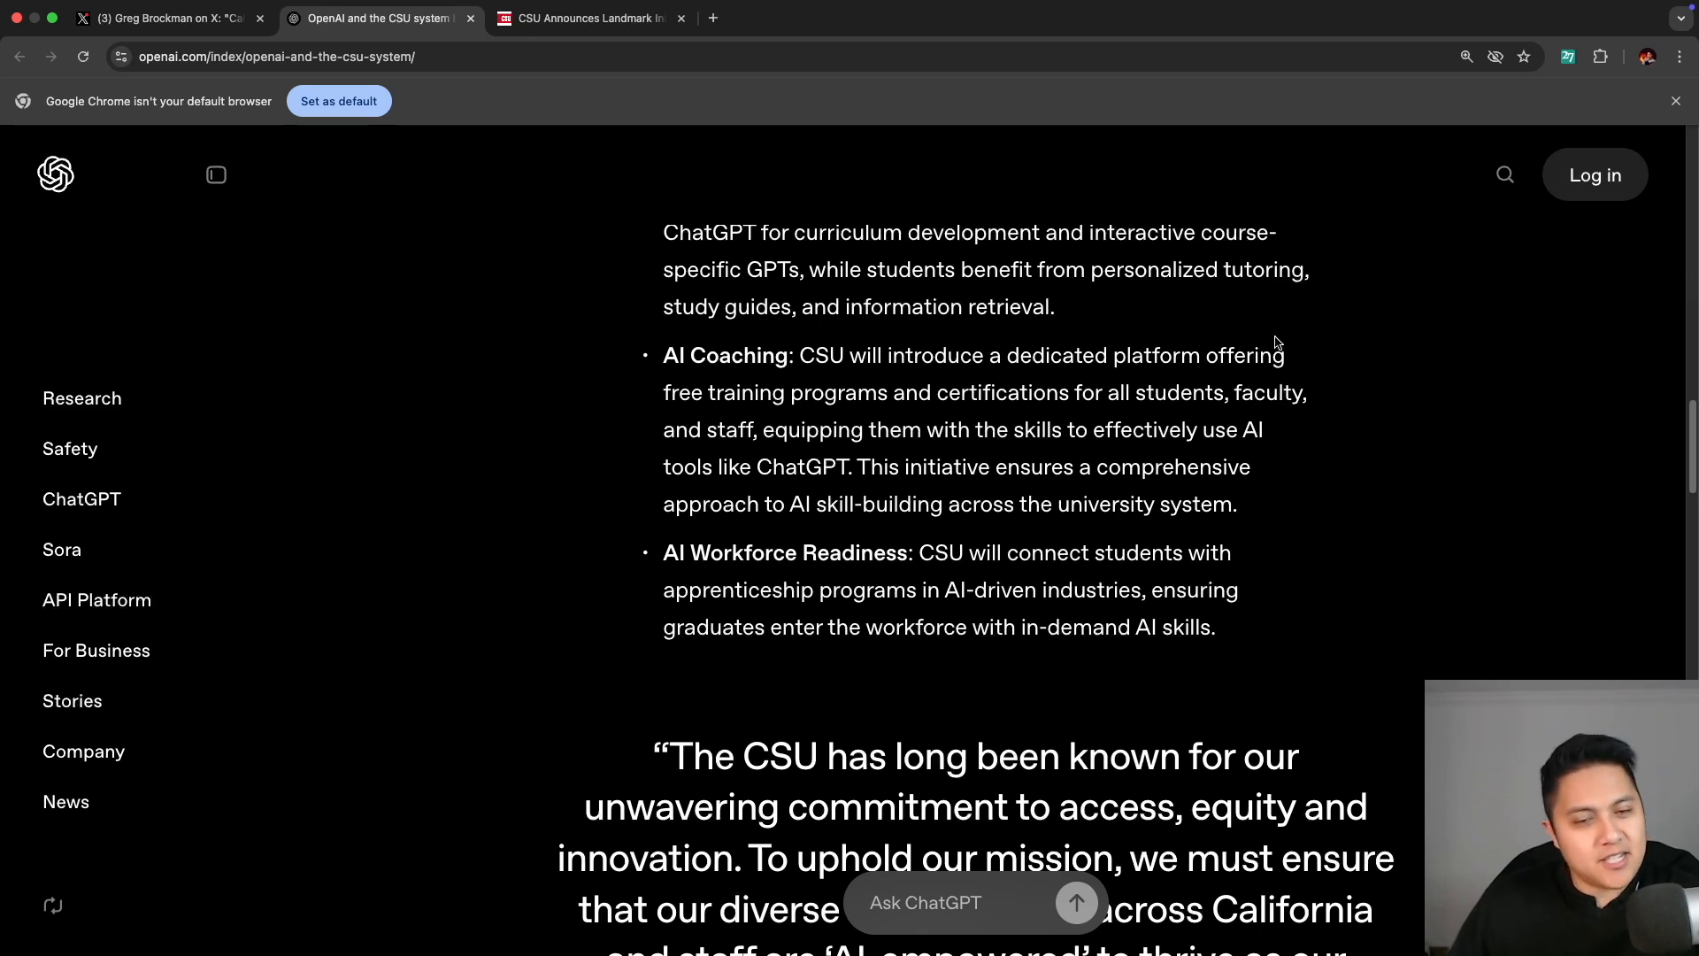
{"action": "scroll", "scroll_direction": "down", "scroll_amount": 3}
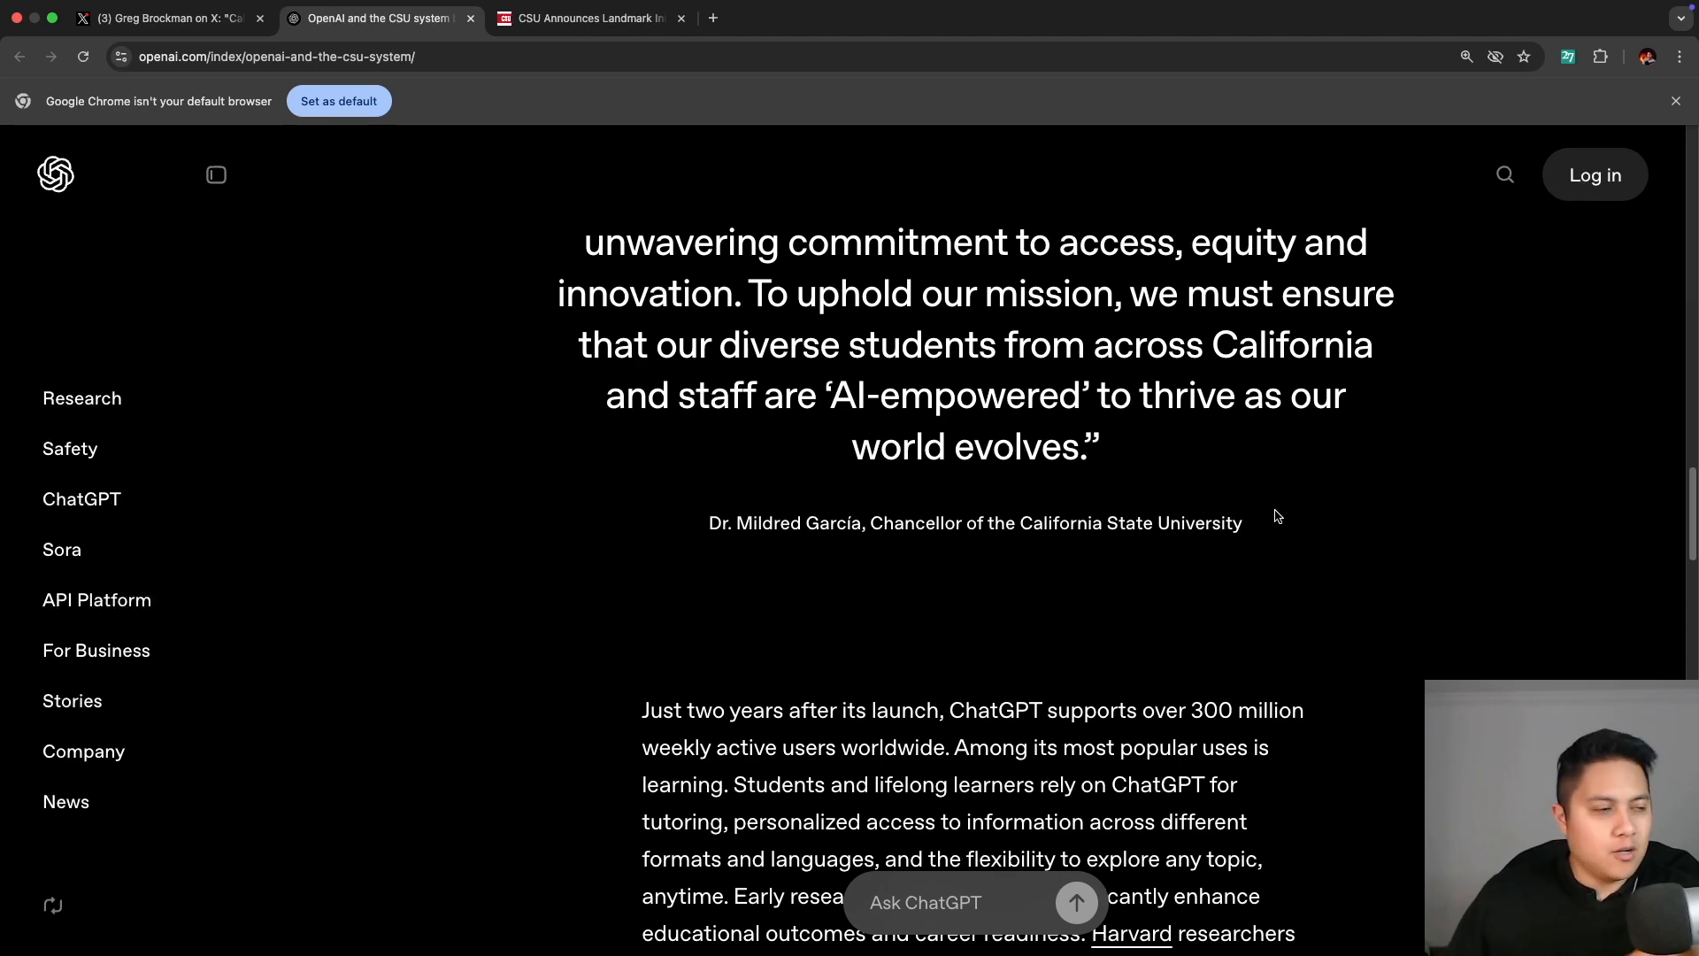
Read the usage research and AI-powered universities paragraphs, then return toward the article's headline.
{"action": "scroll", "scroll_direction": "down", "scroll_amount": 3}
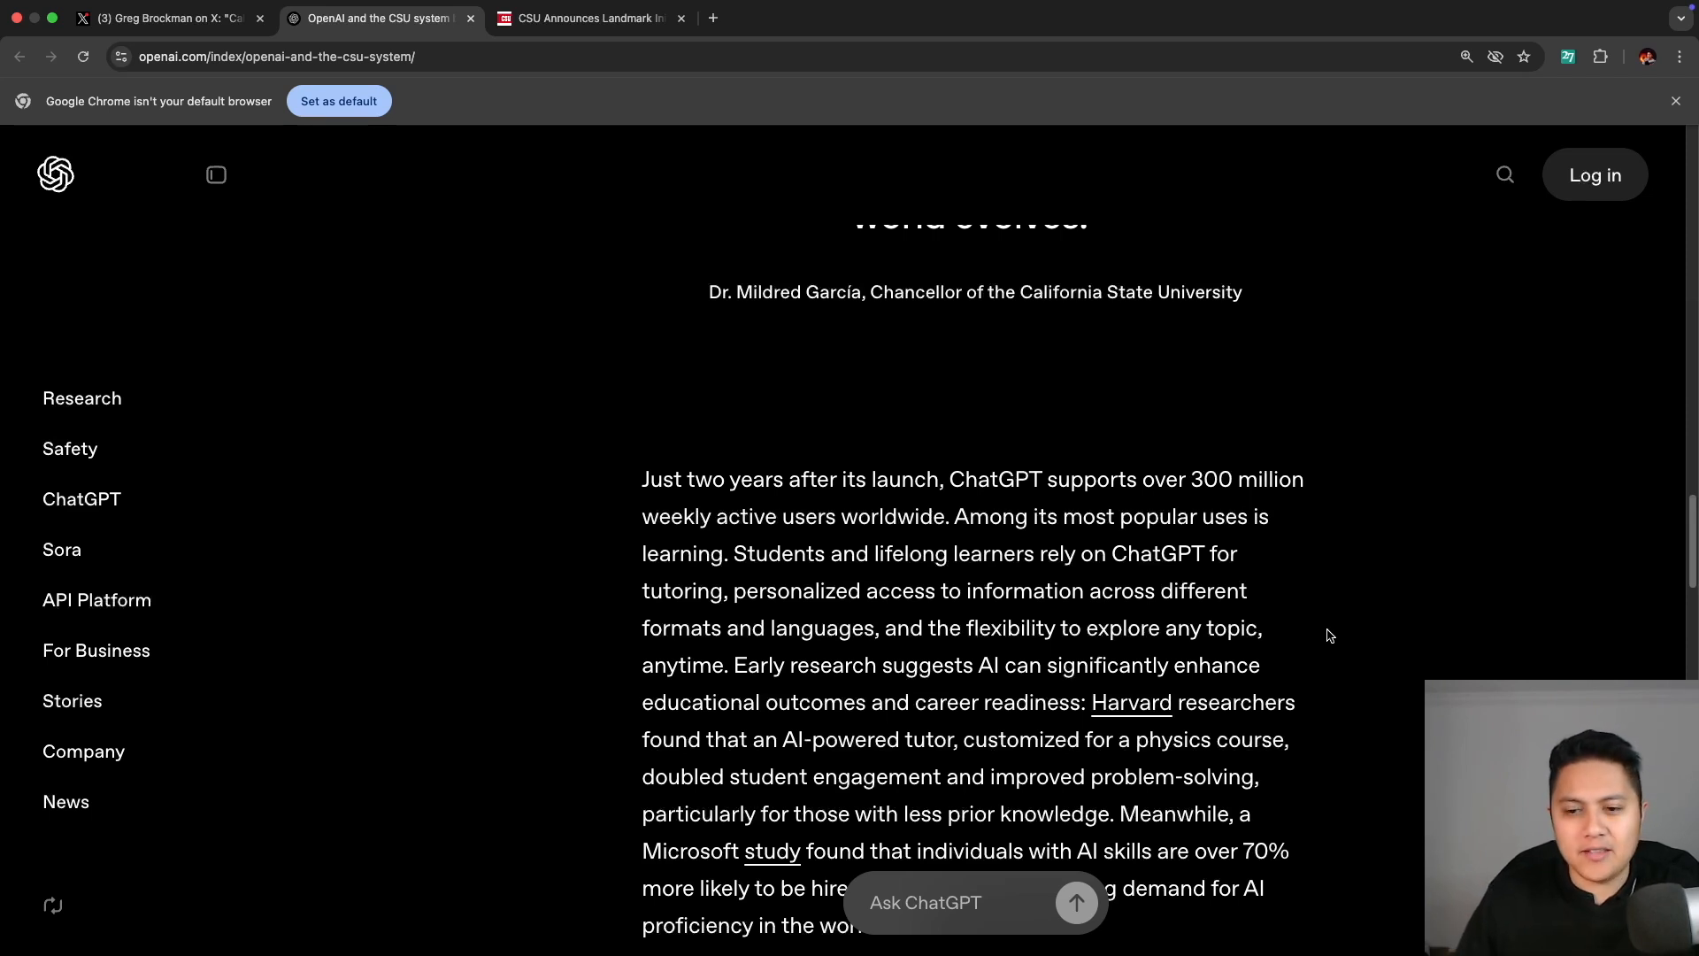
{"action": "scroll", "scroll_direction": "down", "scroll_amount": 3}
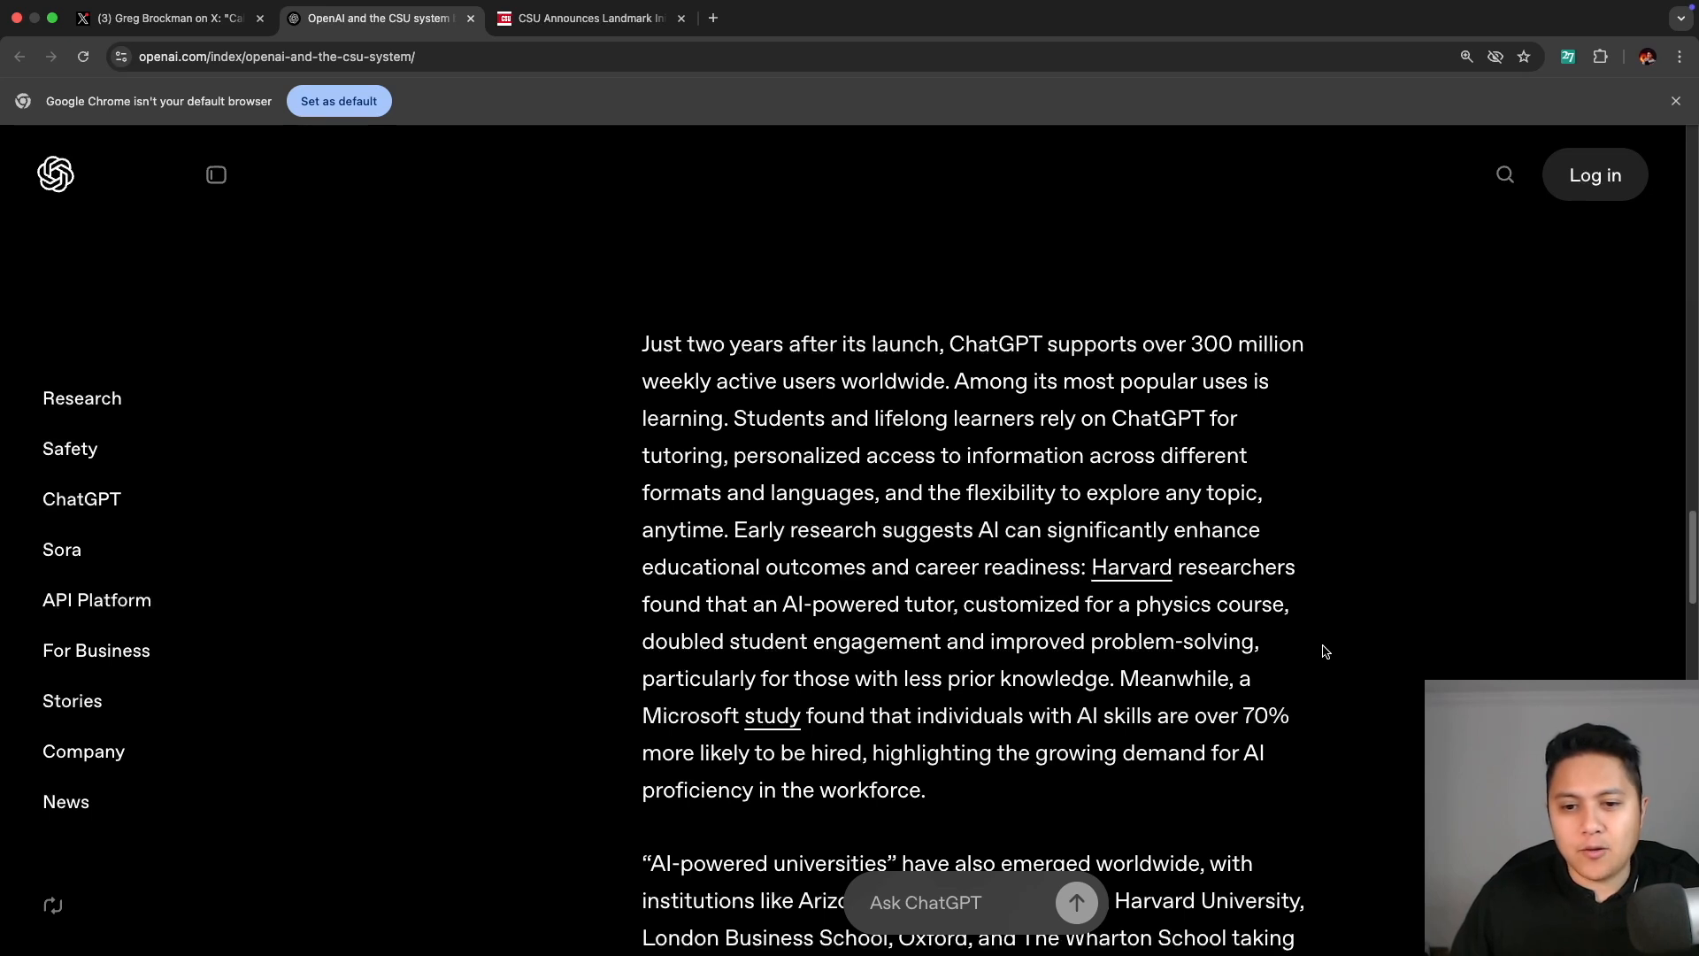
{"action": "scroll", "scroll_direction": "down", "scroll_amount": 3}
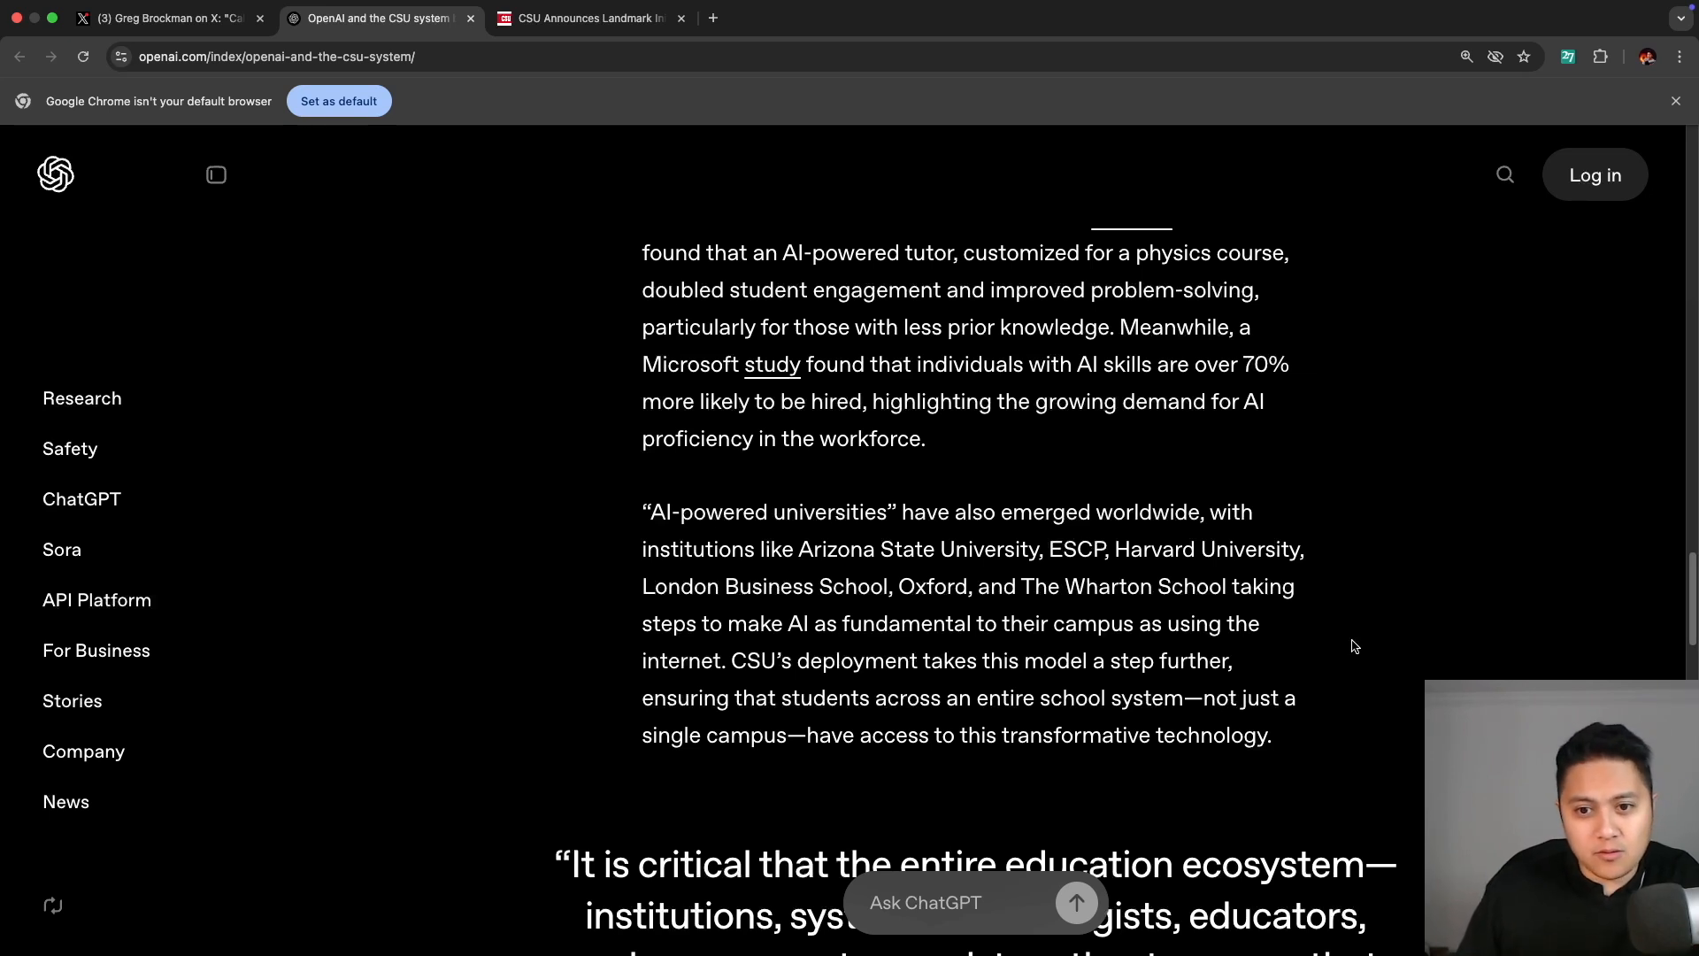
{"action": "scroll", "scroll_direction": "up", "scroll_amount": 3}
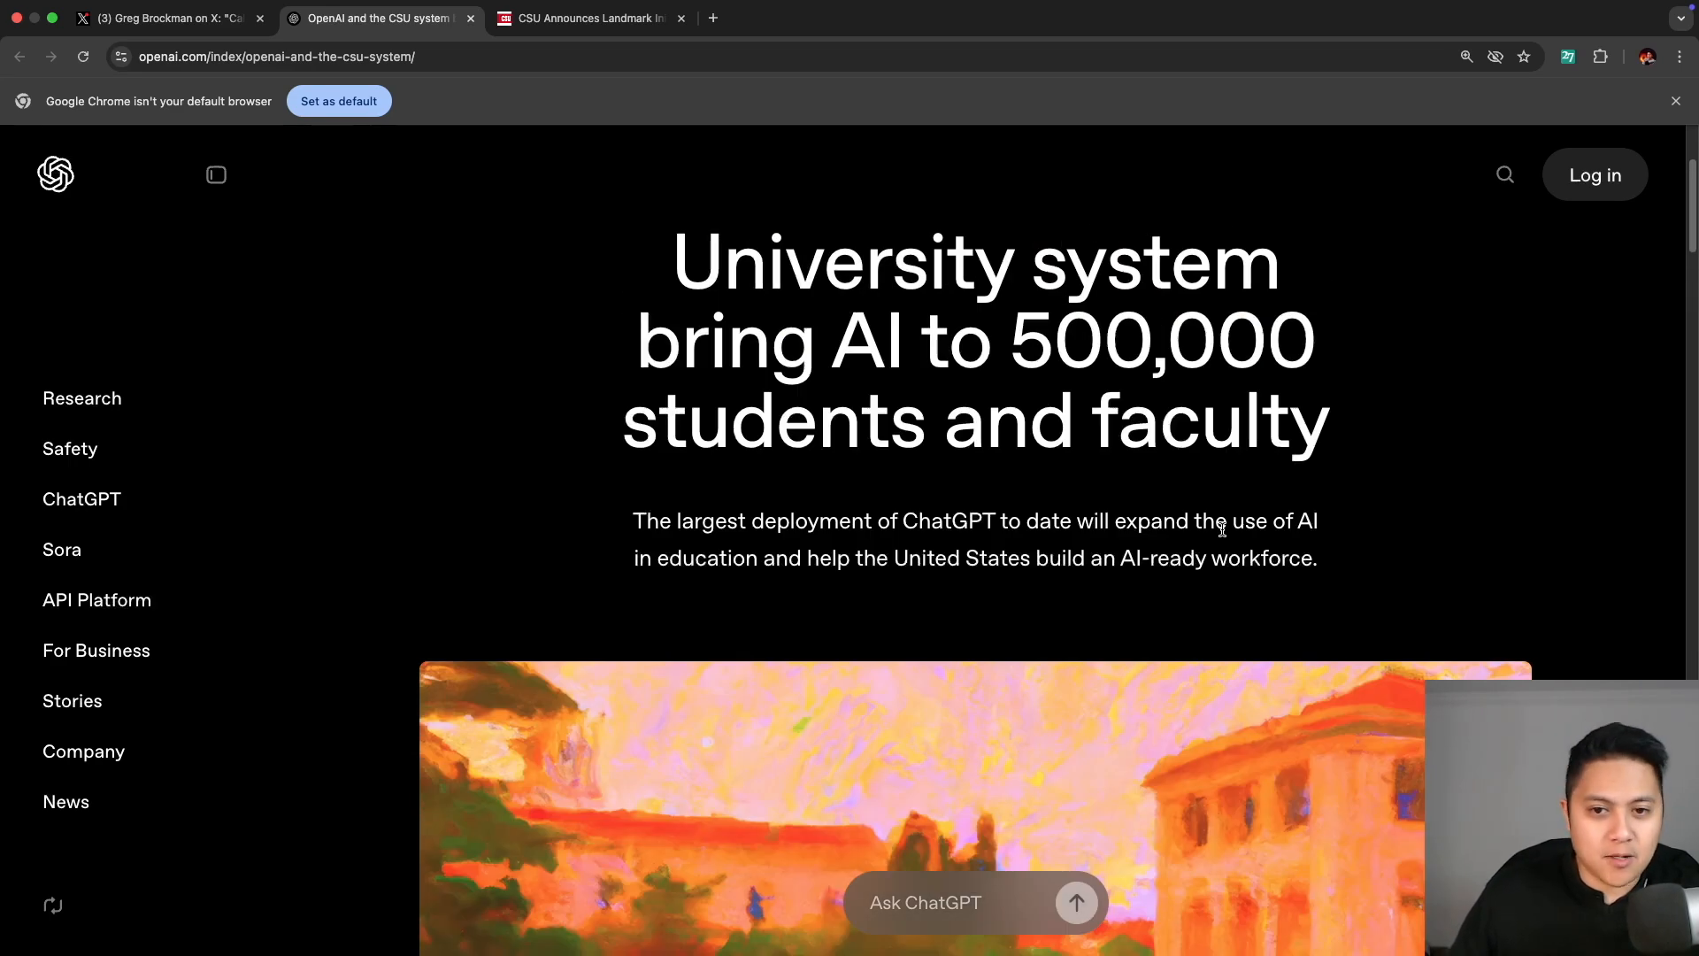
Scroll back down to the AI-powered universities paragraph and the education-ecosystem quote.
{"action": "scroll", "scroll_direction": "down", "scroll_amount": 3}
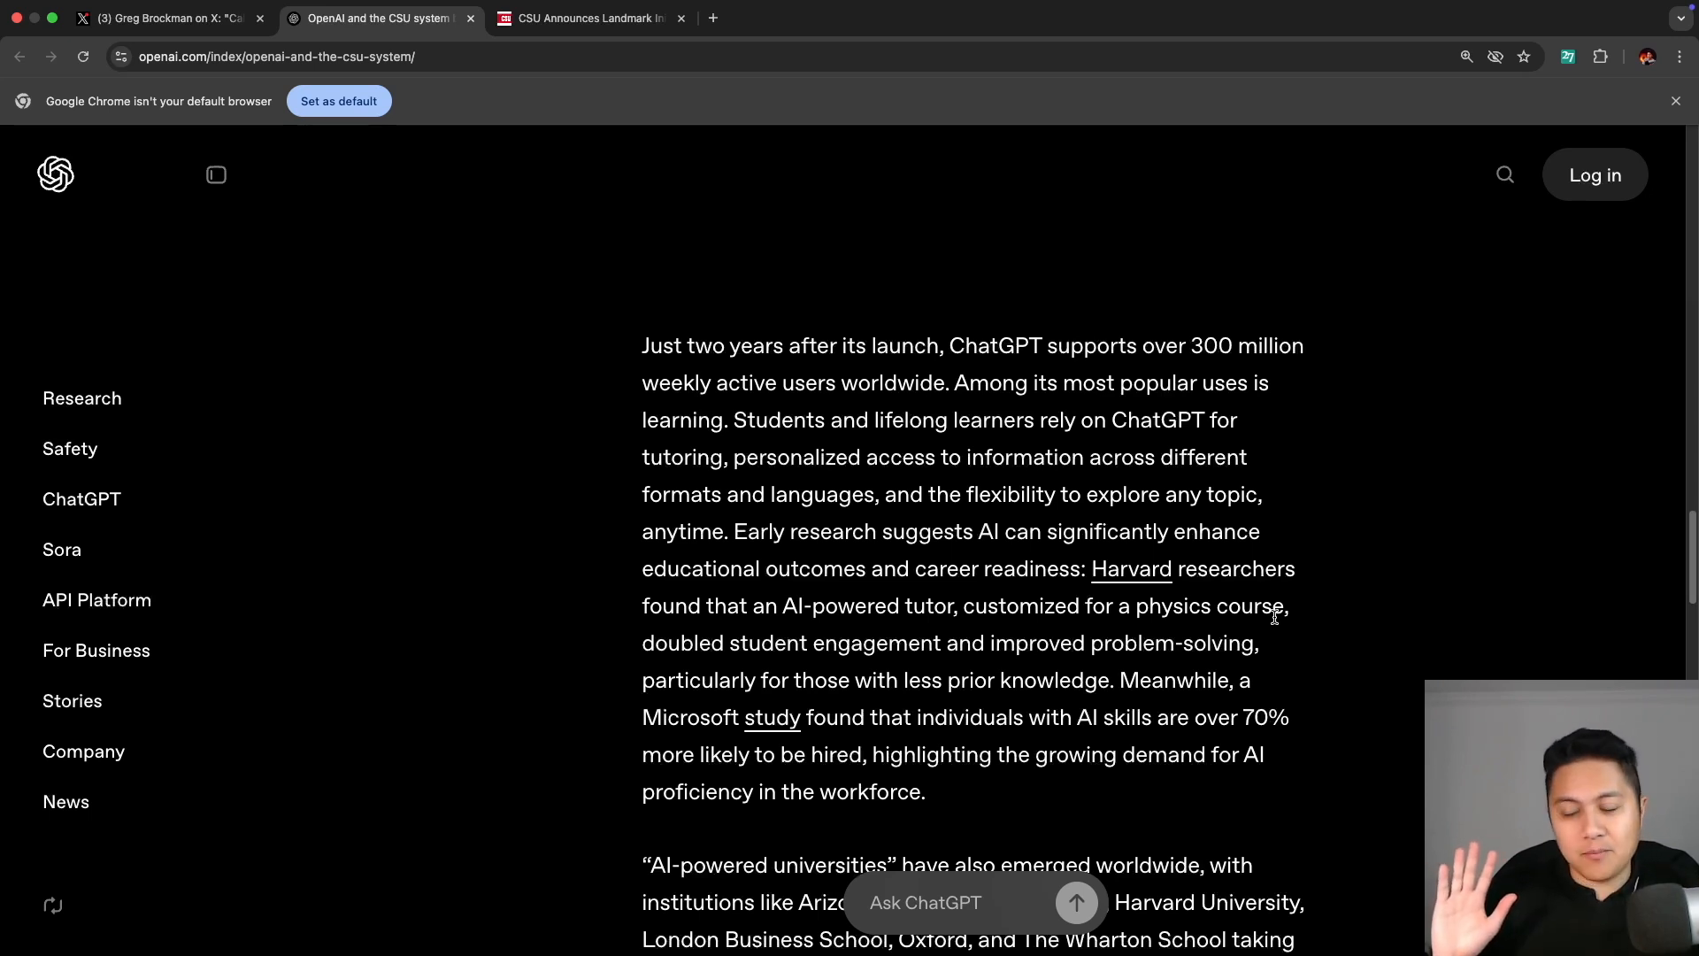
{"action": "scroll", "scroll_direction": "down", "scroll_amount": 3}
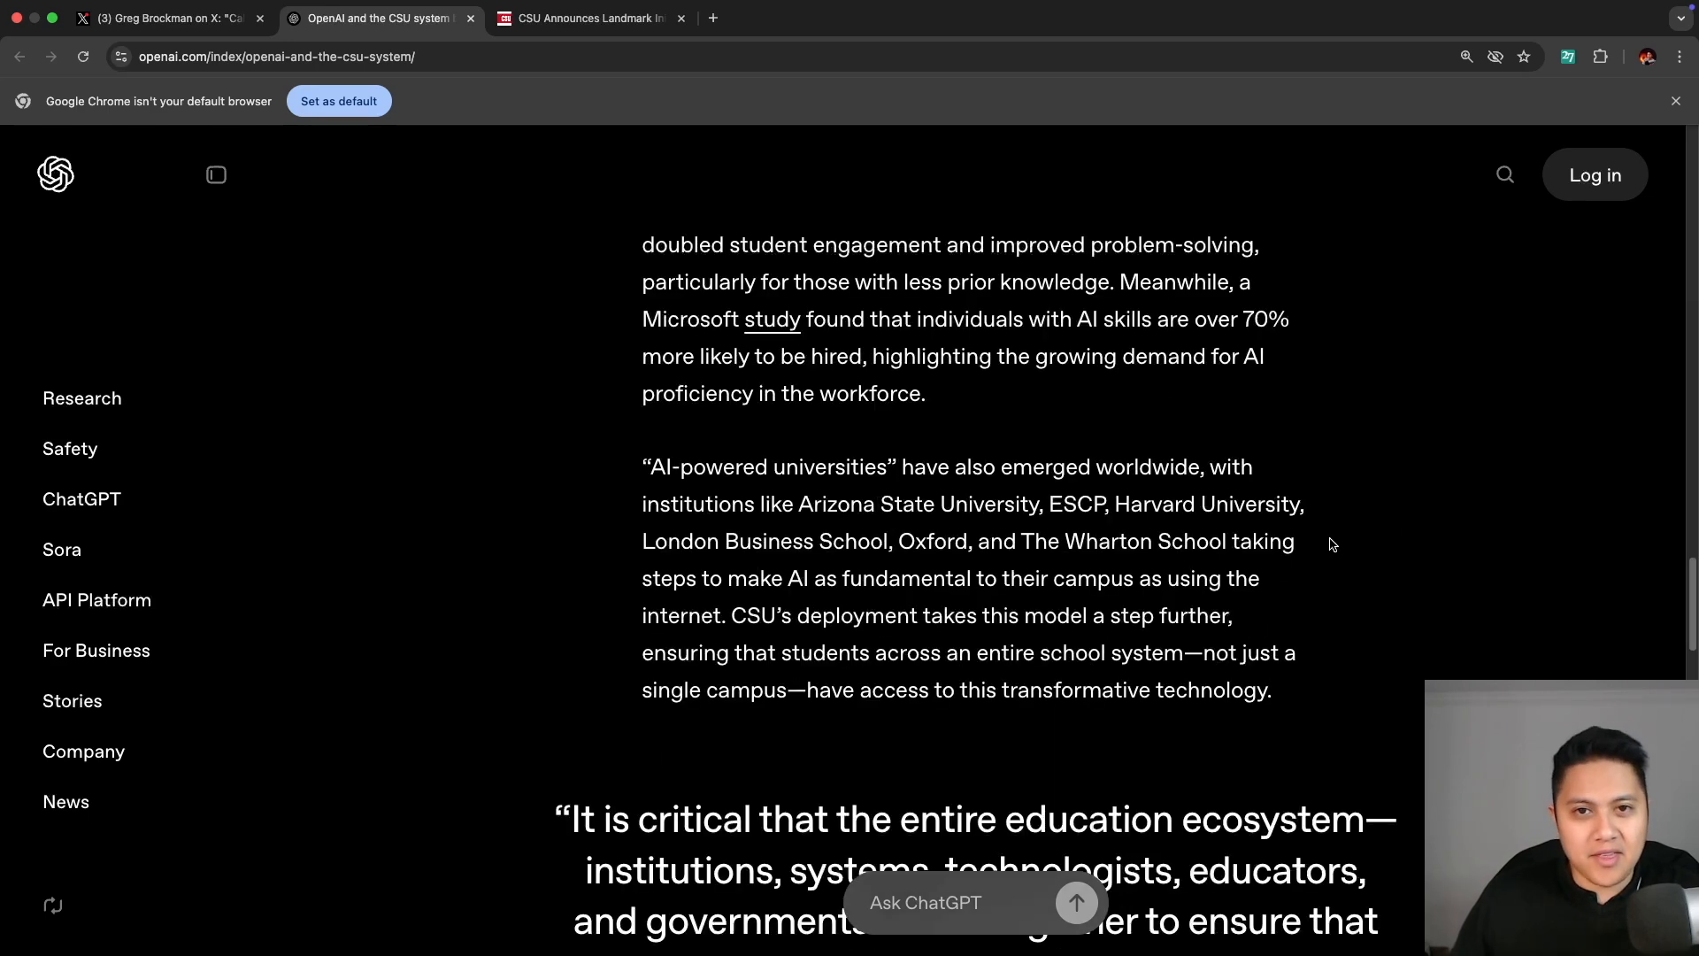